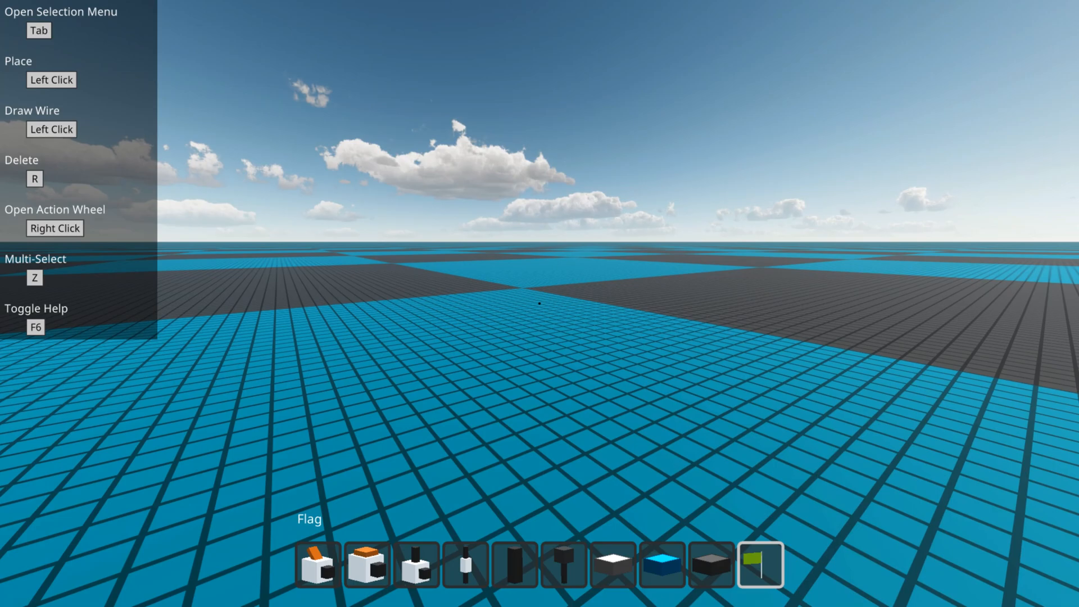
# - Bring up the component catalog to trim the hotbar to Switch, Button, Inverter and a few basics
pyautogui.press('Tab')
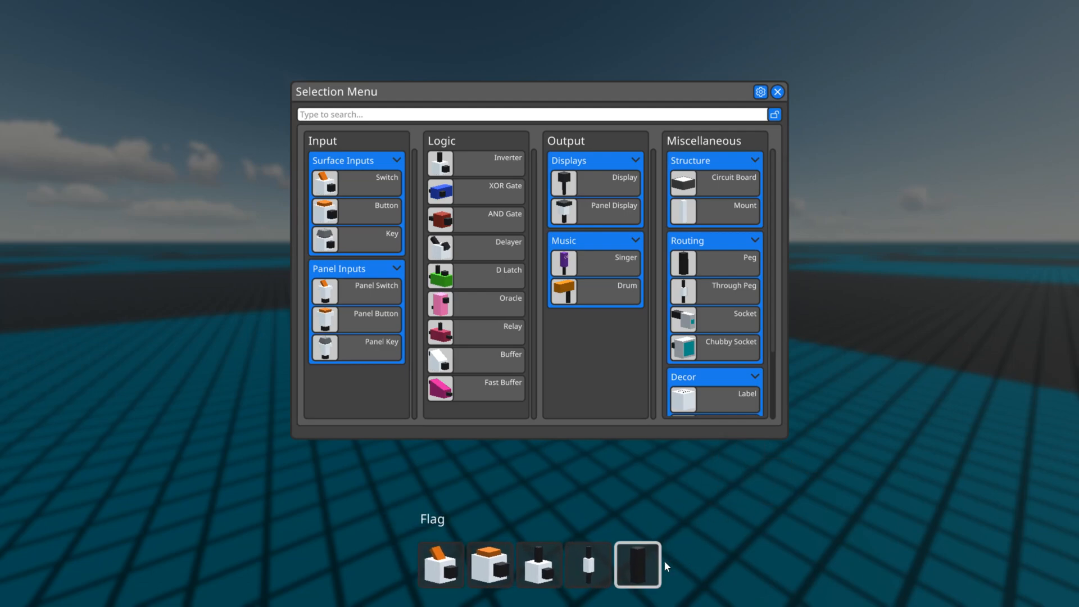
pyautogui.moveTo(479, 303)
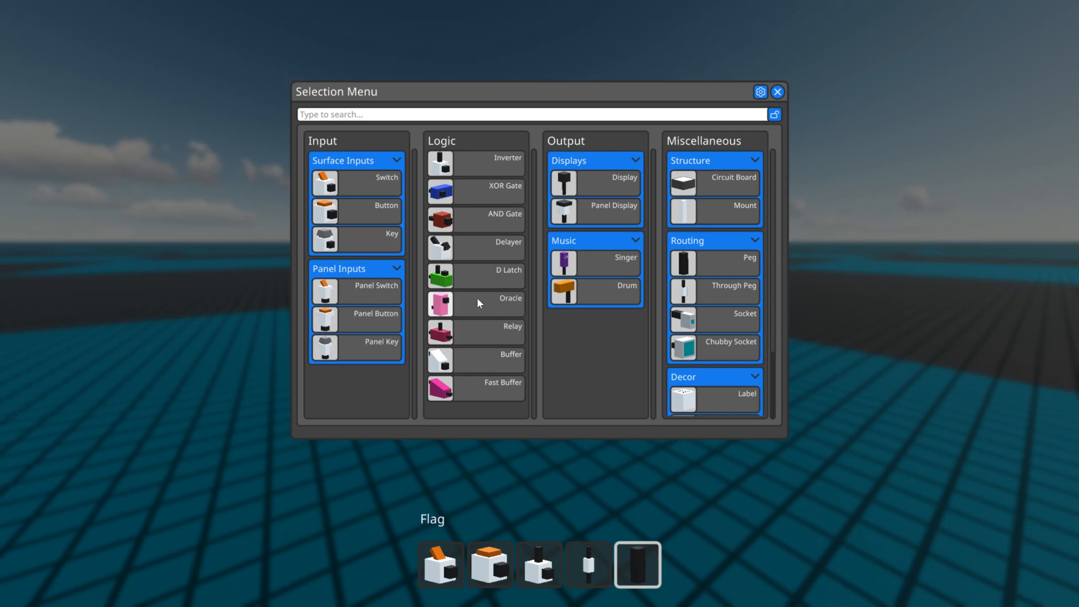
pyautogui.moveTo(690, 184)
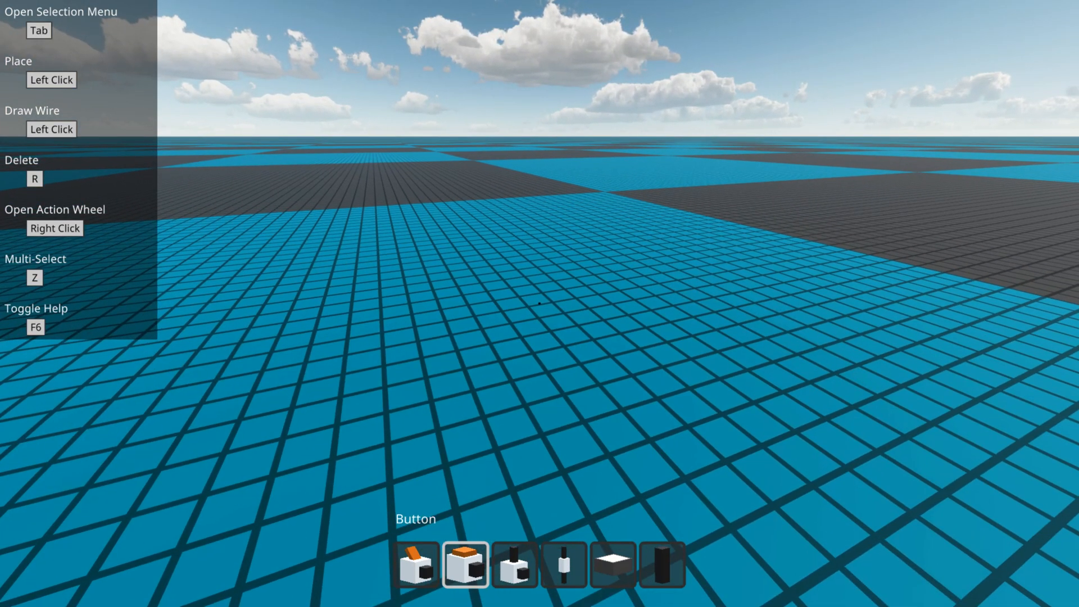
# - Select the Switch from the hotbar and place one on the empty ground
pyautogui.click(563, 564)
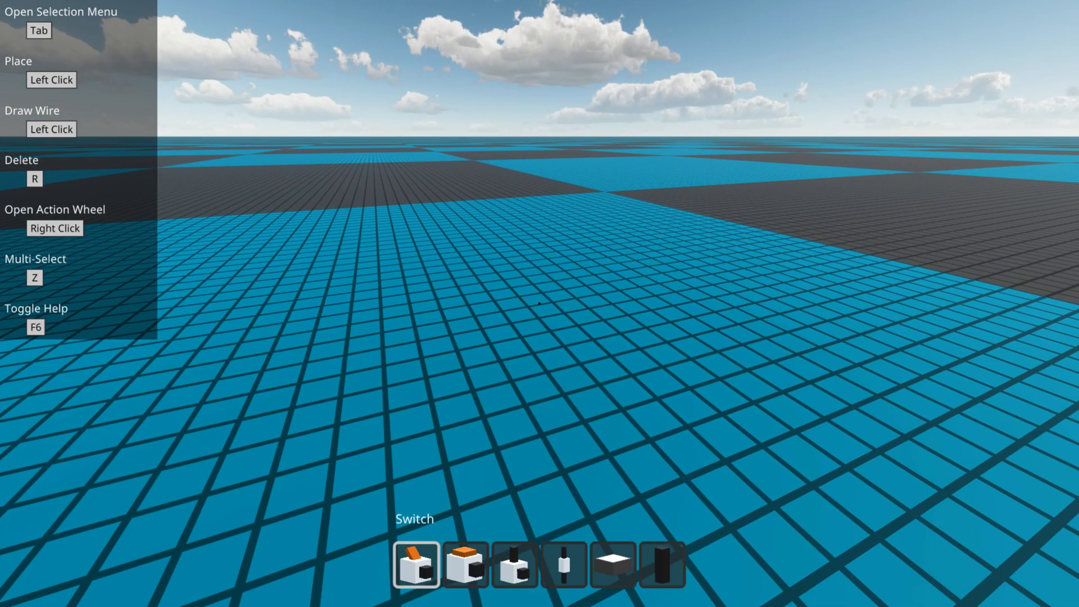
pyautogui.click(563, 564)
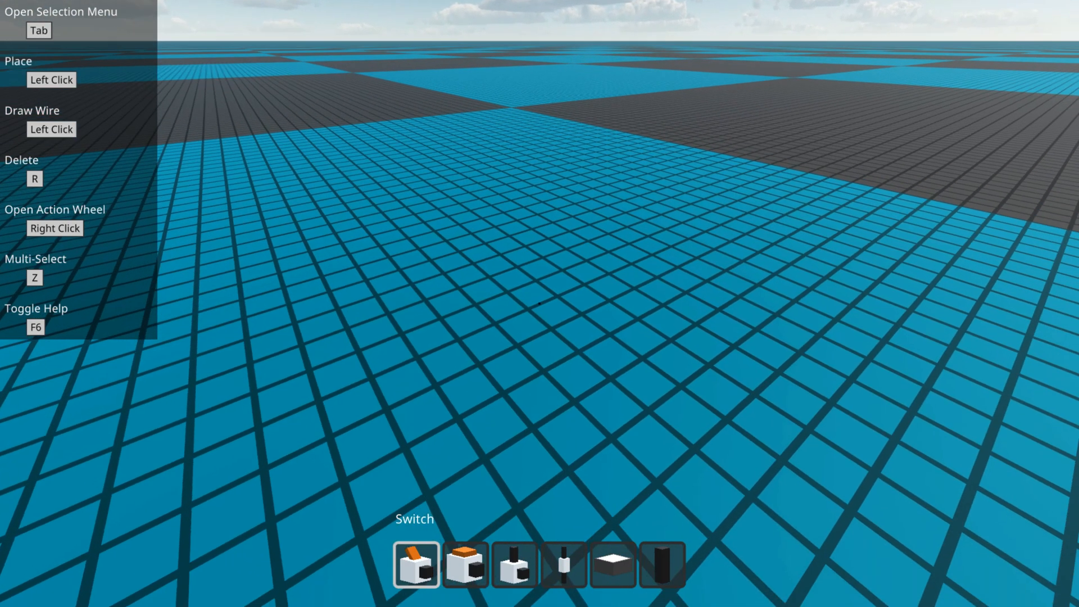
pyautogui.click(537, 276)
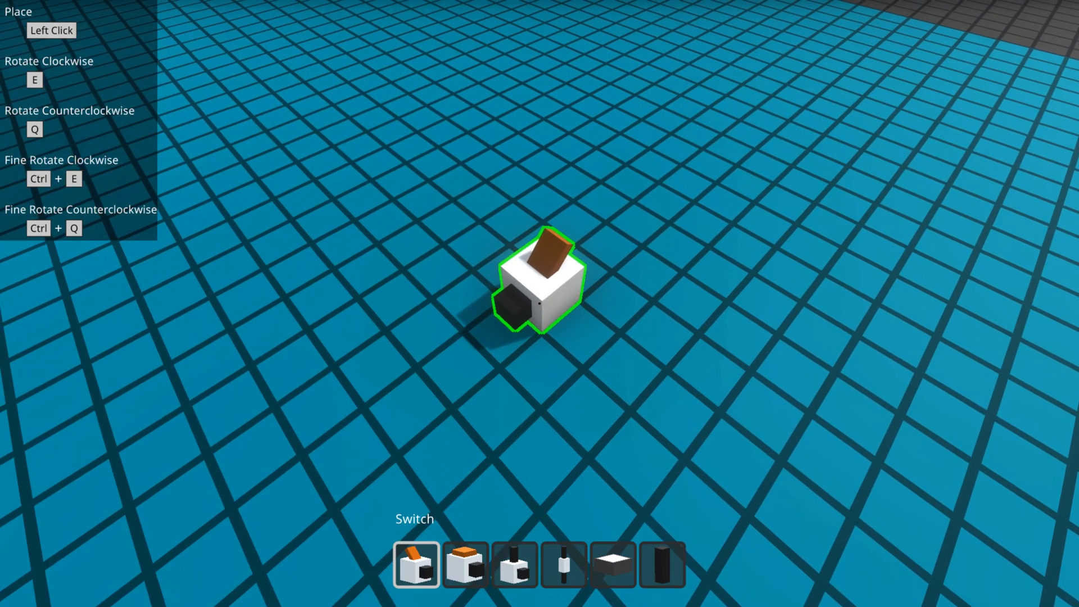
pyautogui.press('e')
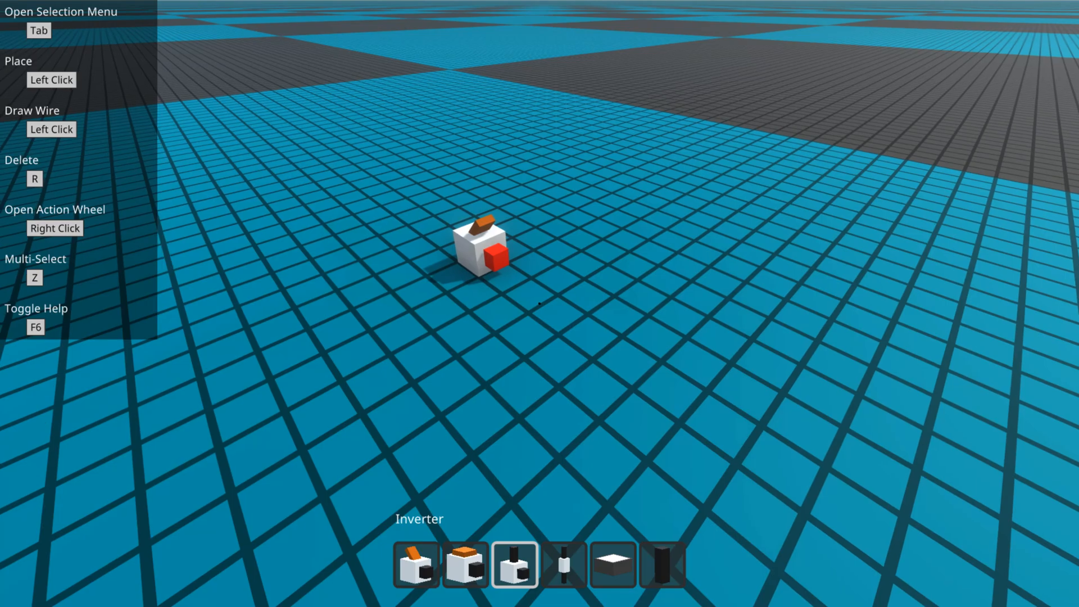
# - Select the Button and place several buttons on the ground near the switch
pyautogui.click(465, 564)
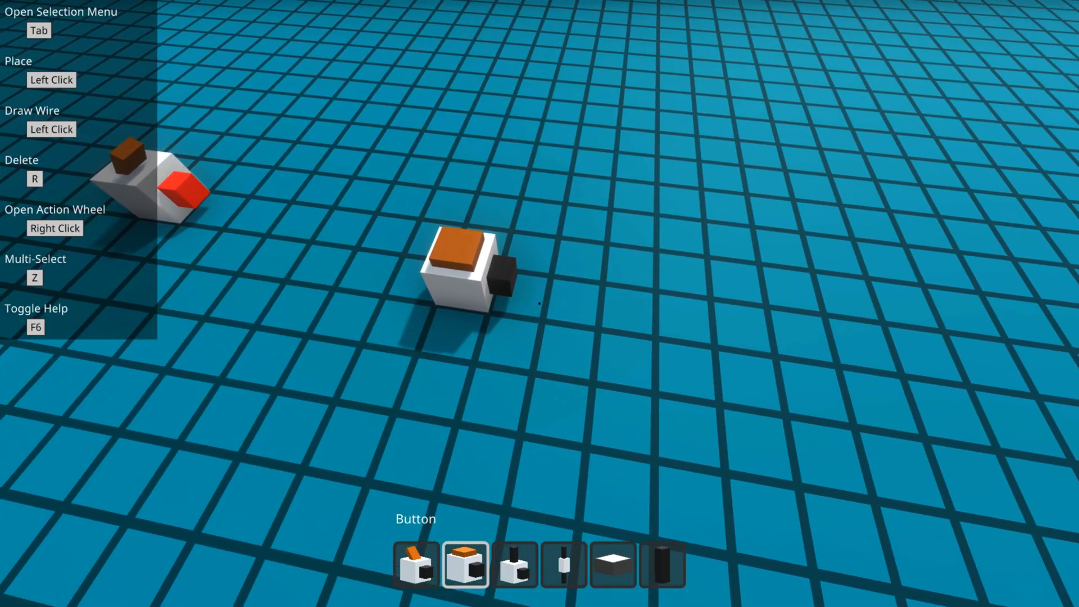
pyautogui.click(541, 305)
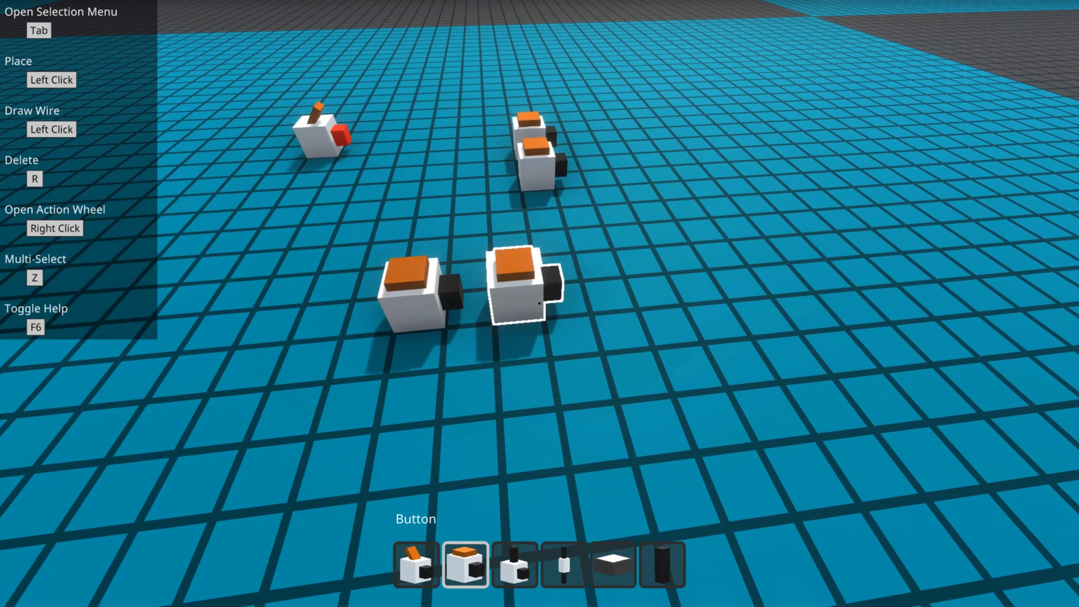
# - Delete the extra parts with R and leave a second button beside the first
pyautogui.press('r')
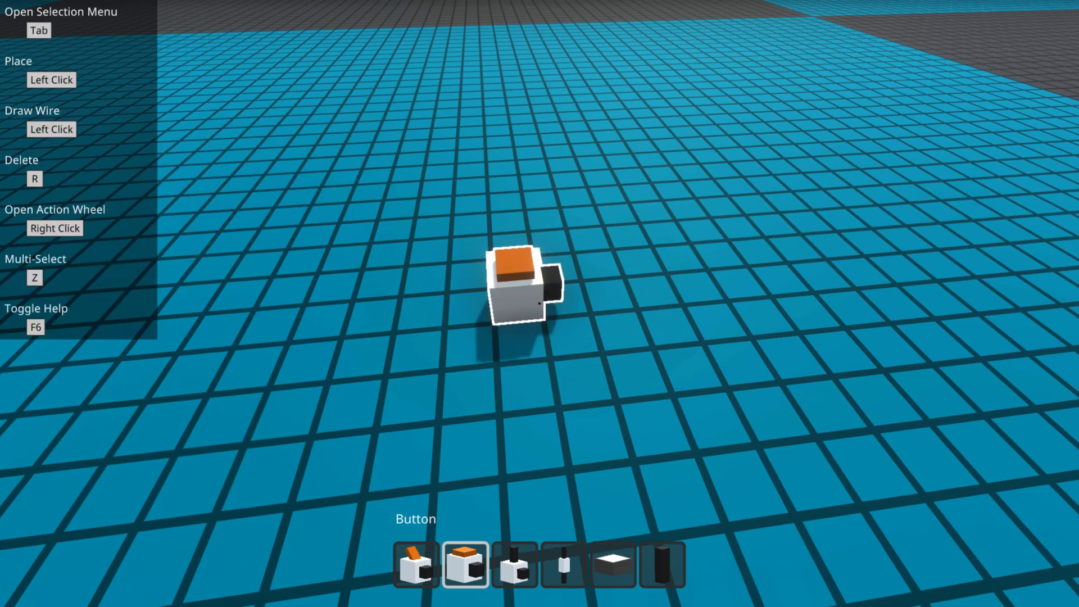
pyautogui.click(533, 285)
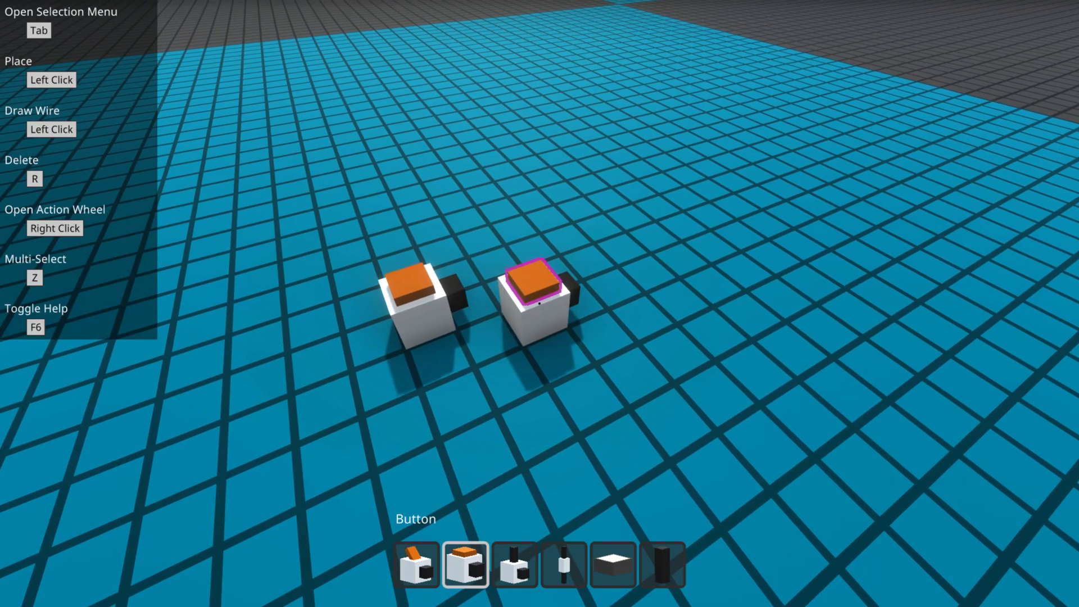
pyautogui.press('r')
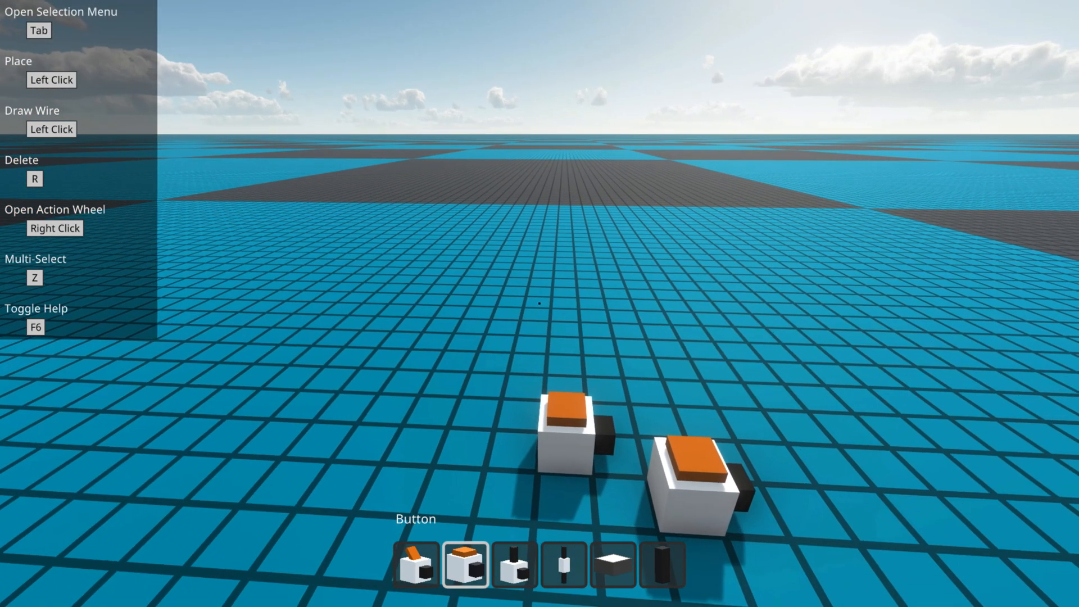
pyautogui.press('Escape')
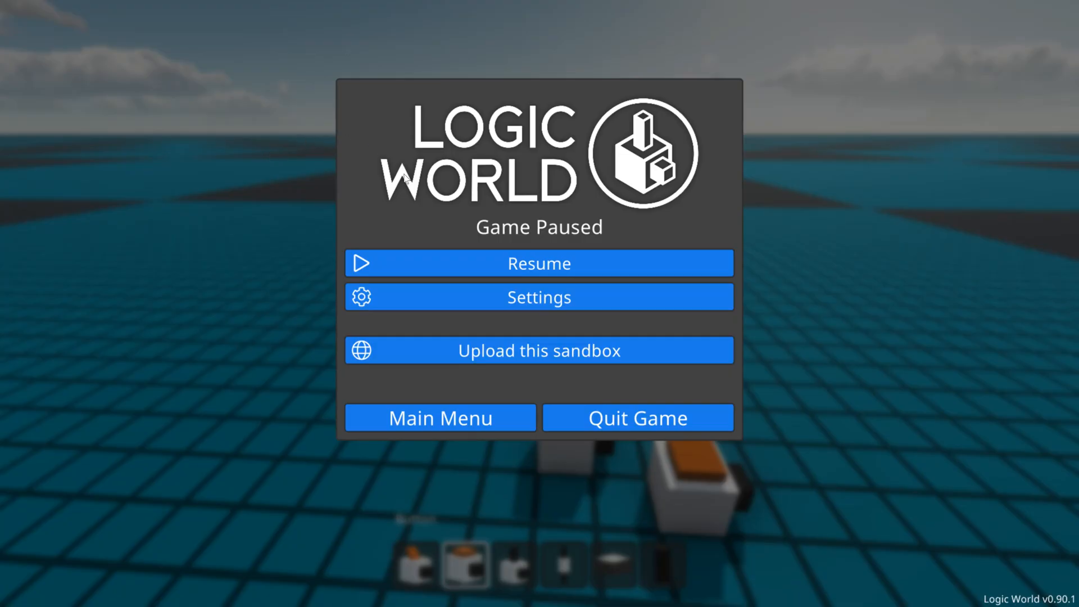
pyautogui.click(538, 297)
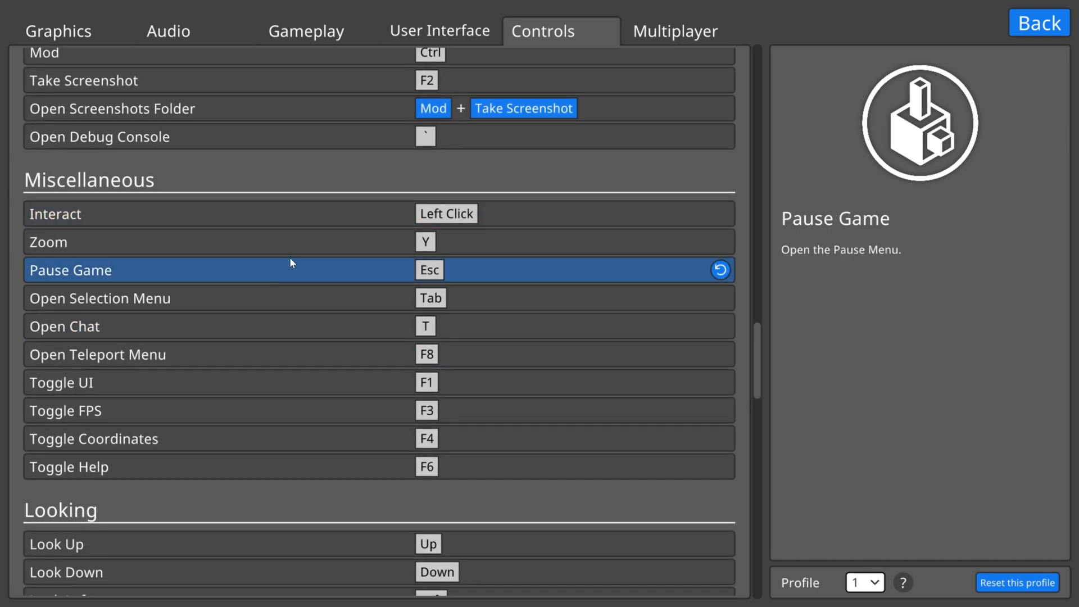
pyautogui.click(1038, 22)
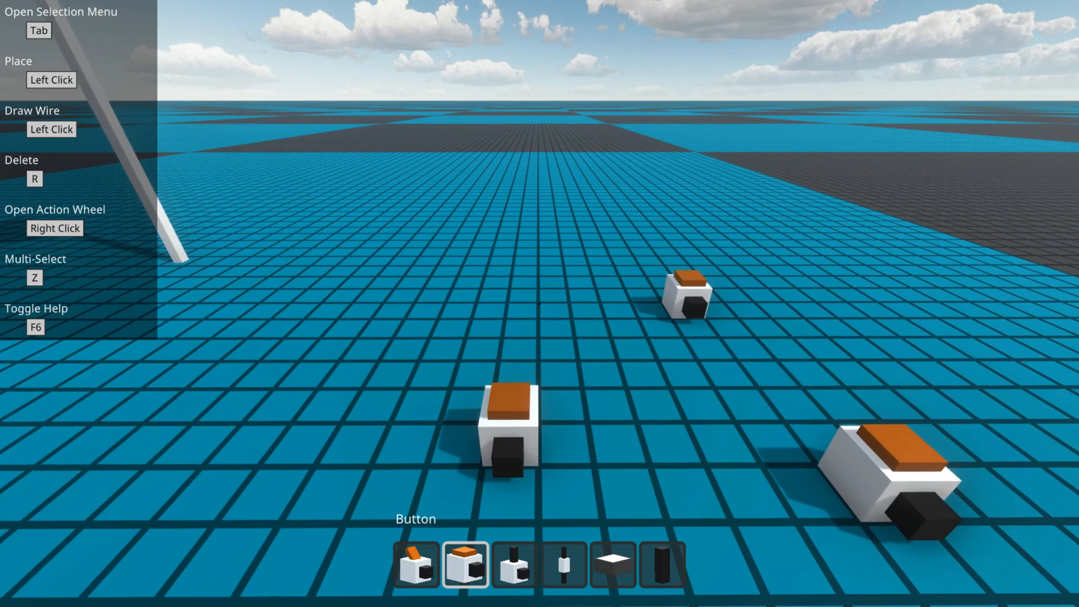
# - Select the Circuit Board, toggle its flatness with T and aim it upright in front of the buttons
pyautogui.click(513, 564)
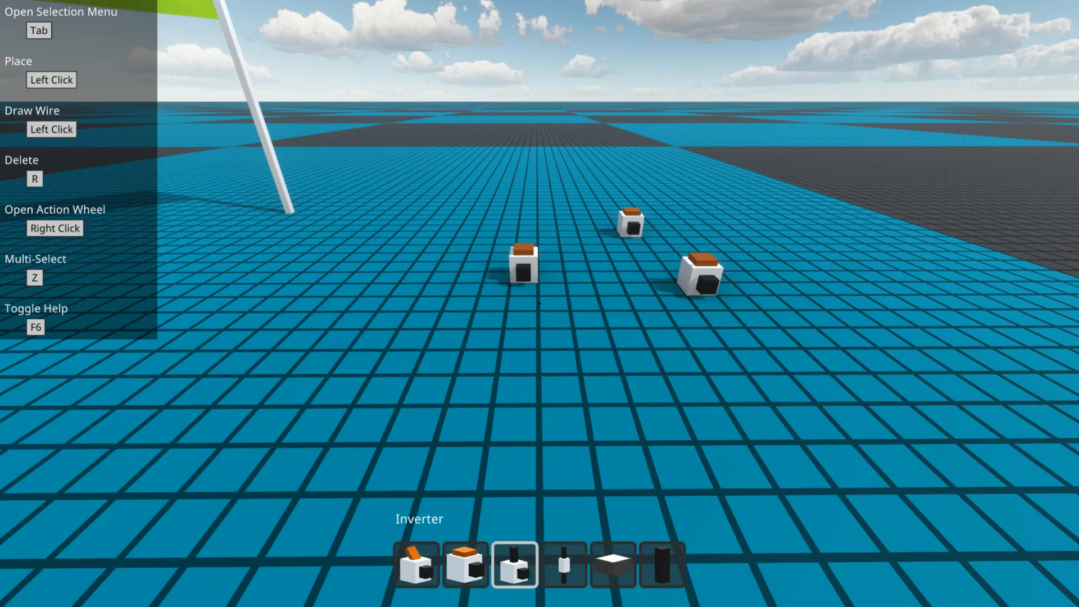
pyautogui.click(611, 565)
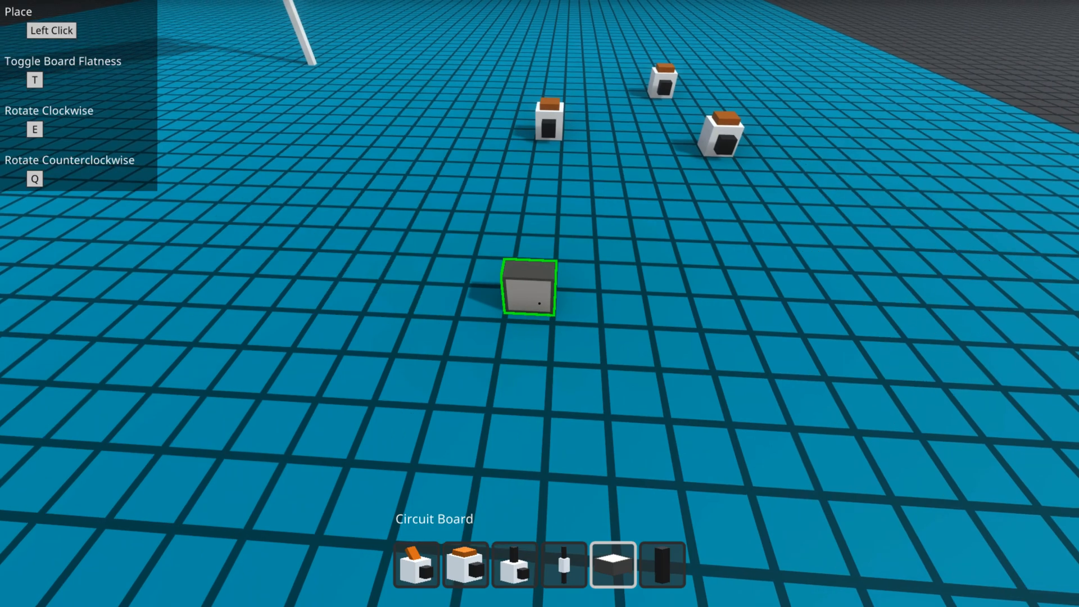
pyautogui.press('t')
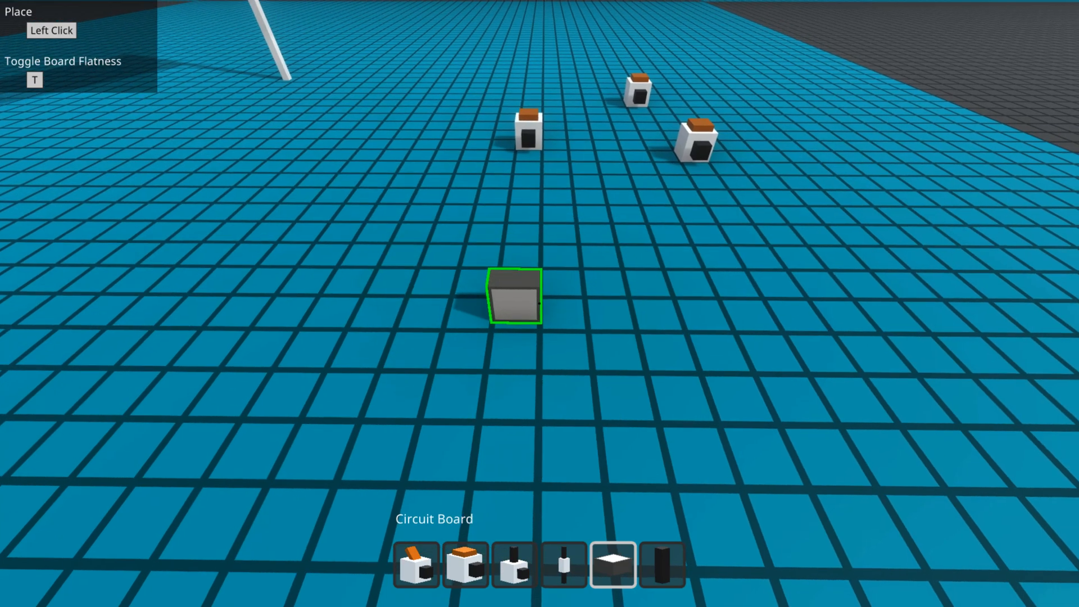
pyautogui.press('t')
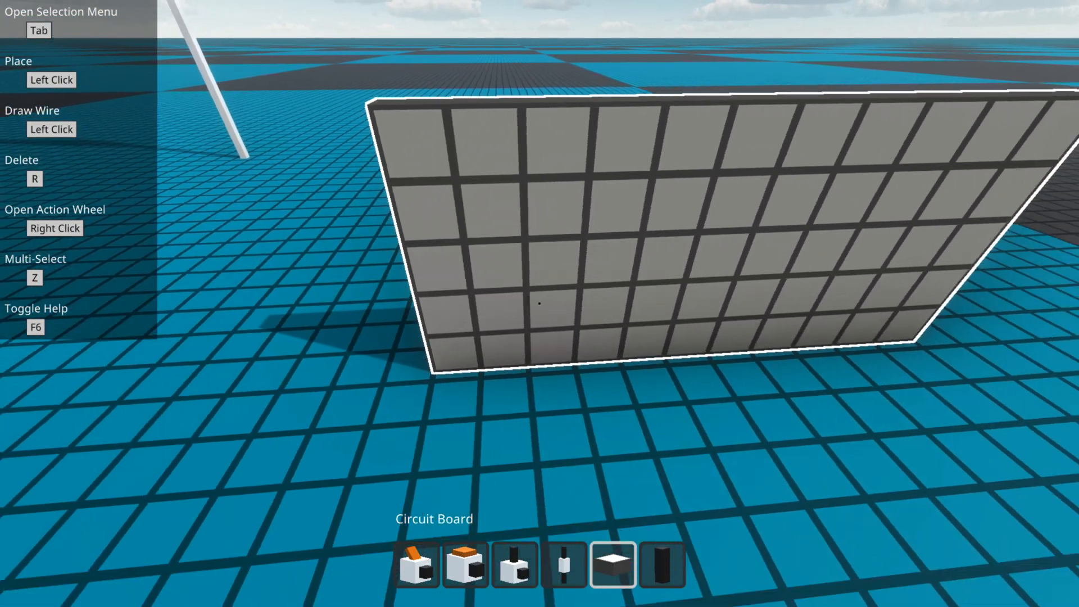
# - Place three switches along the top edge of the upright circuit board
pyautogui.click(661, 563)
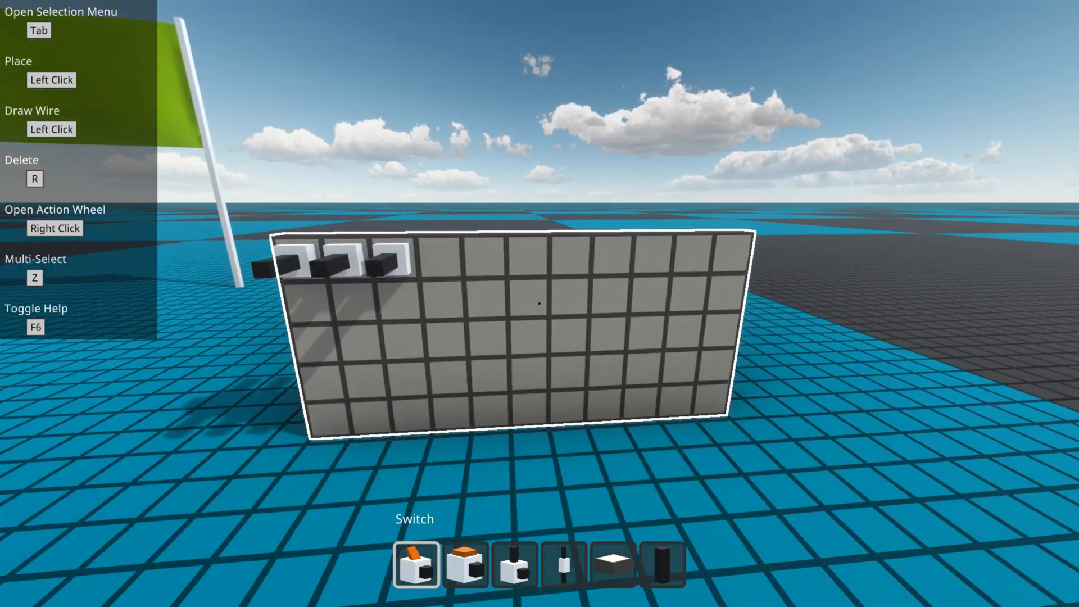
# - Place a switch and an inverter on the board and wire the switch output to the inverter input
pyautogui.click(539, 302)
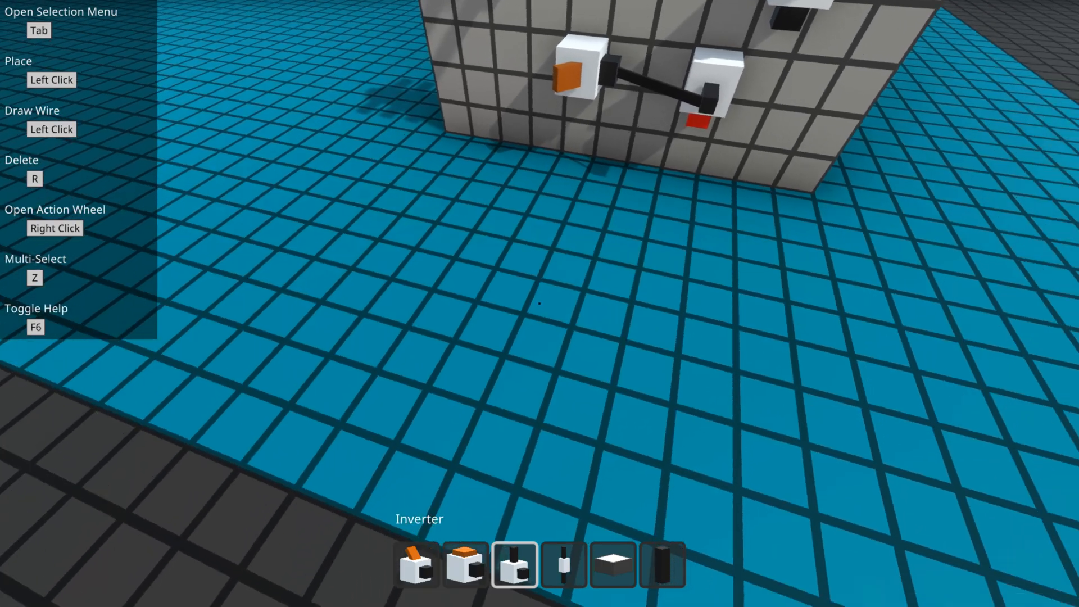
# - Place an AND gate on the upper part of the board near the top switches
pyautogui.press('Tab')
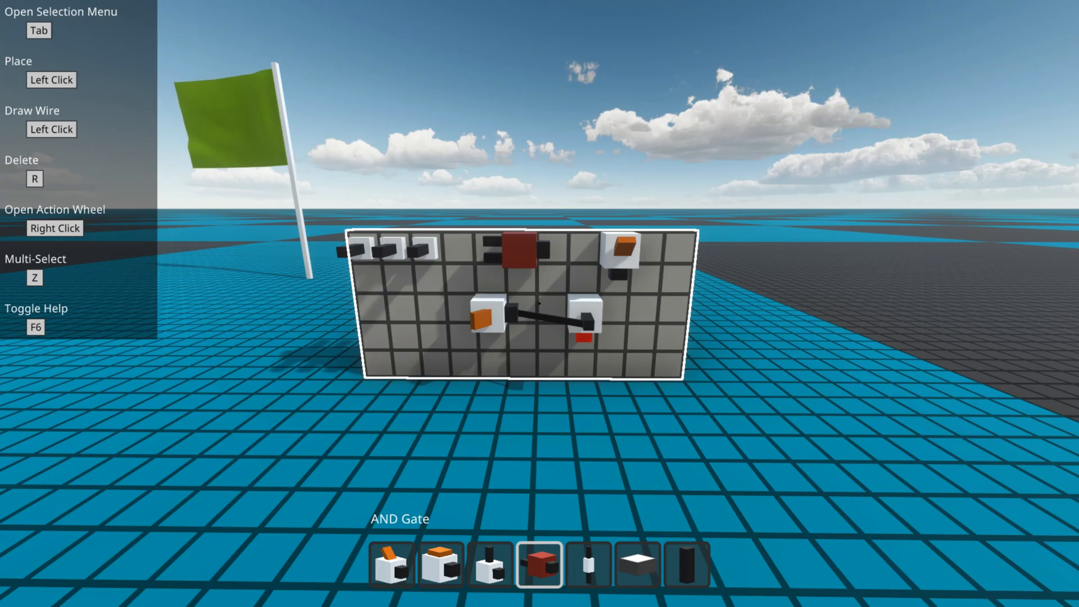
# - Add XOR Gate, Delayer, D Latch and other logic parts to the hotbar from the catalog
pyautogui.press('Tab')
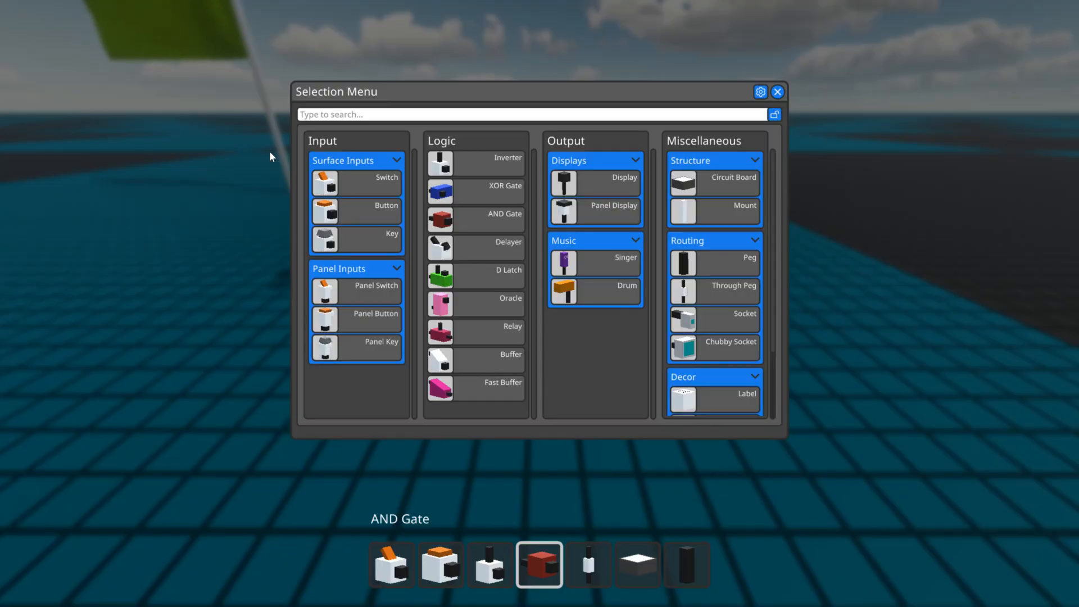
pyautogui.moveTo(441, 163)
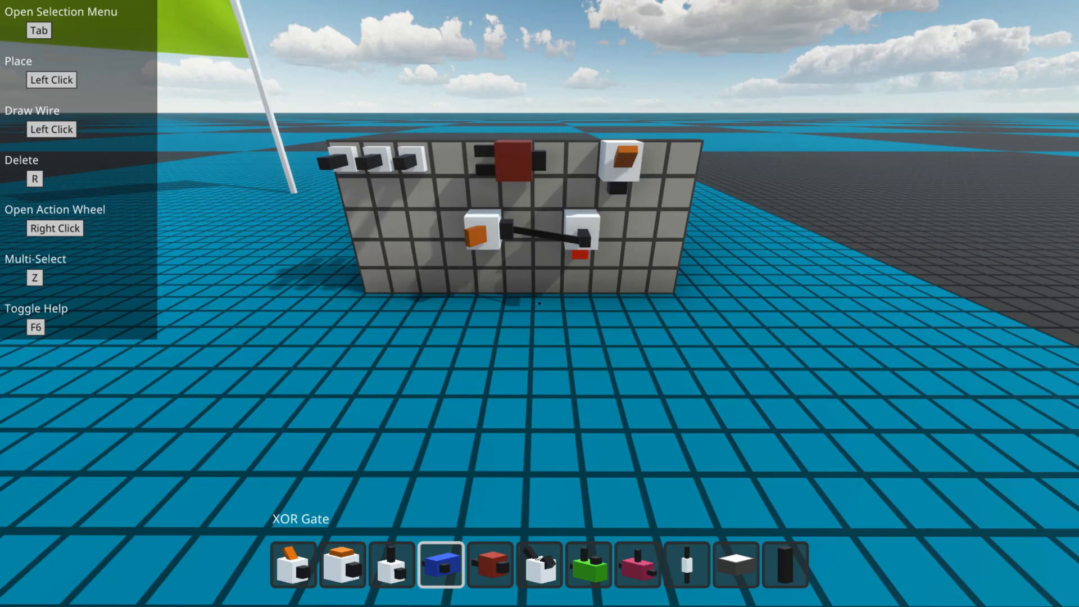
# - Place an XOR gate on the ground with a double switch behind it wired into both inputs
pyautogui.click(391, 564)
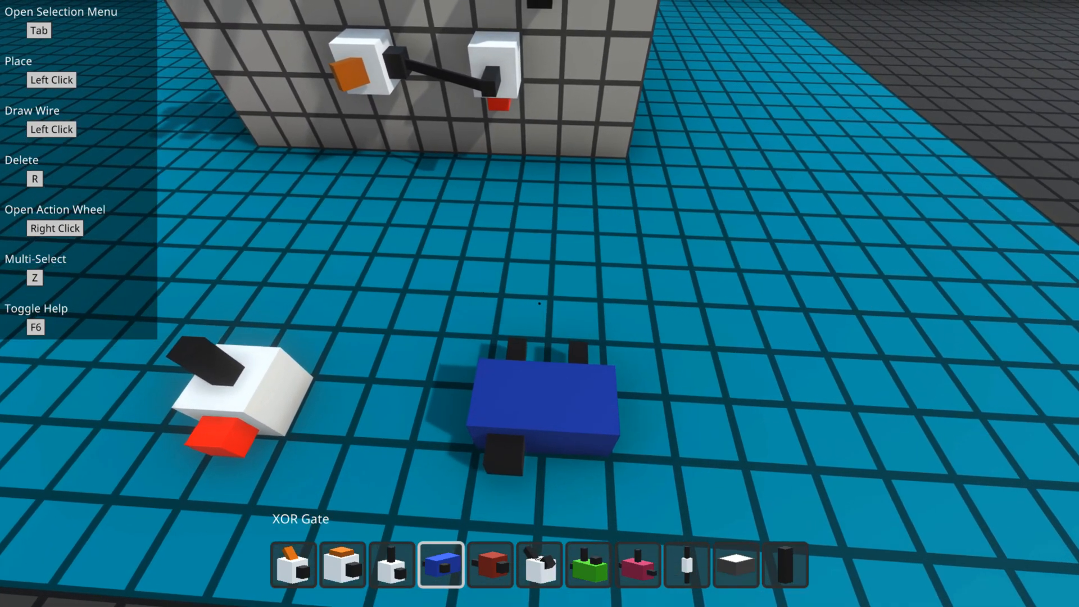
pyautogui.click(293, 564)
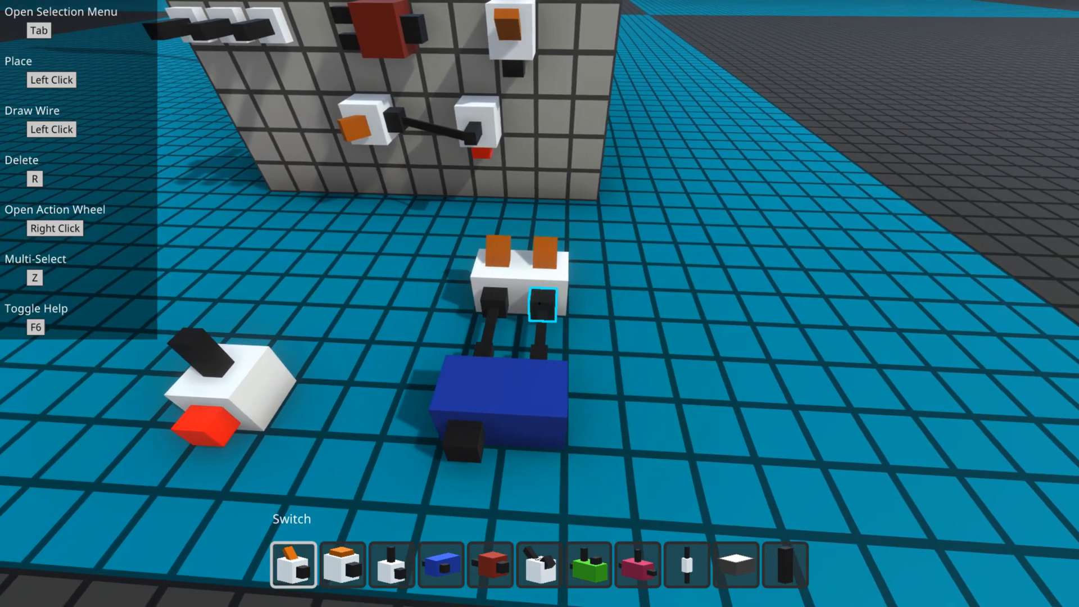
# - Place an AND gate, feed it from two switches and turn both switches on
pyautogui.click(489, 564)
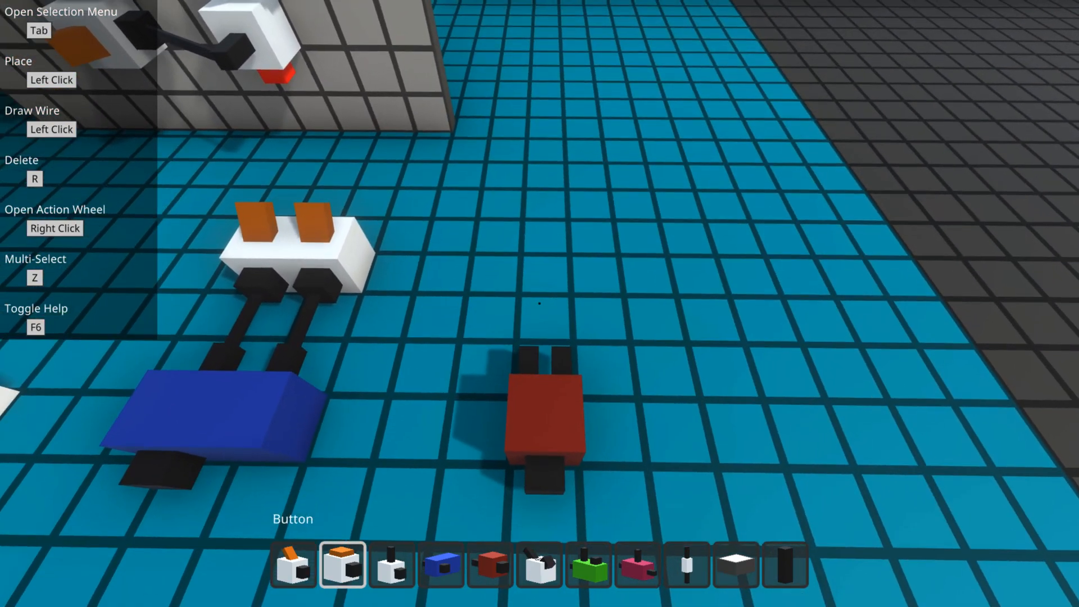
pyautogui.click(292, 564)
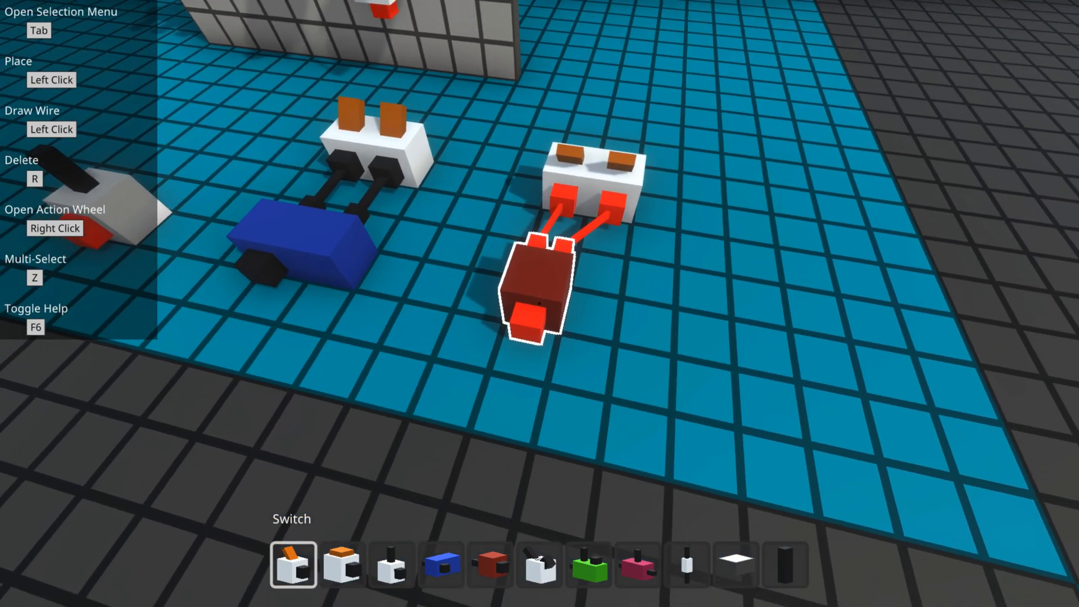
pyautogui.click(440, 564)
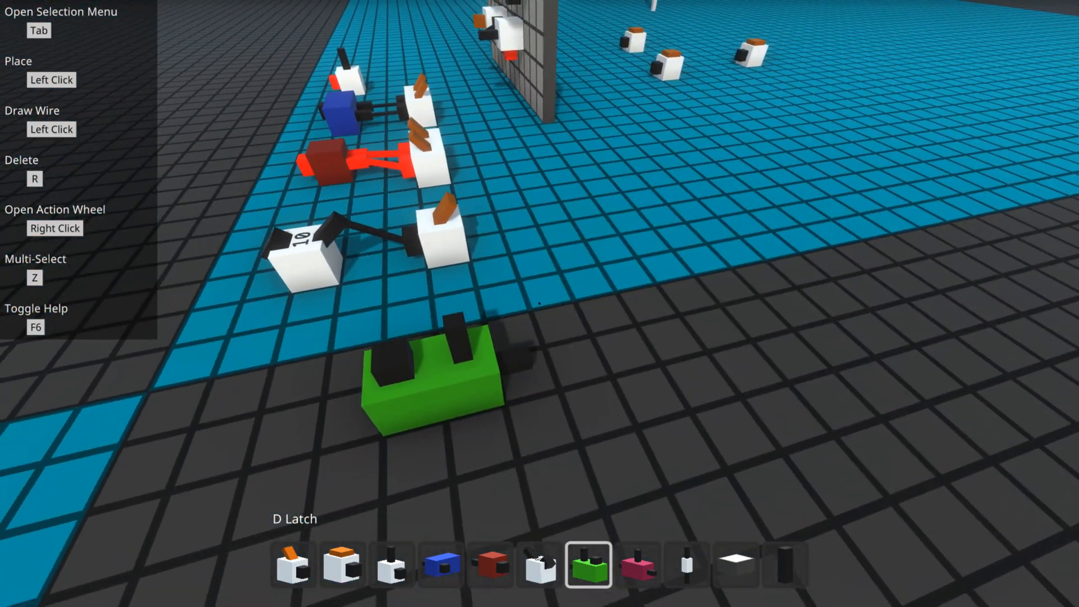
# - Place the D latch and add a switch feeding its input
pyautogui.click(441, 564)
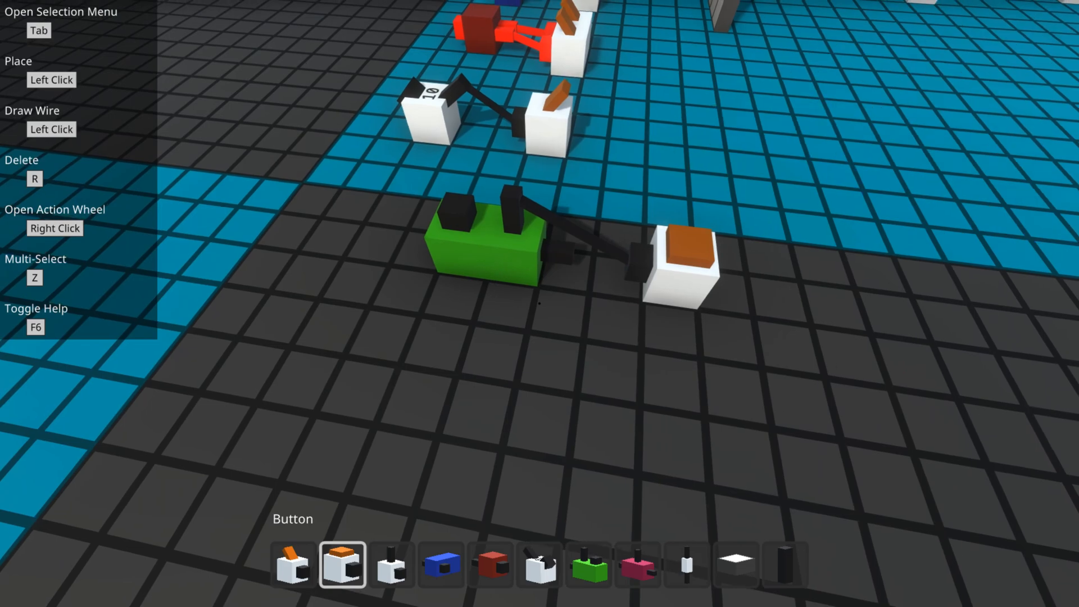
pyautogui.click(292, 564)
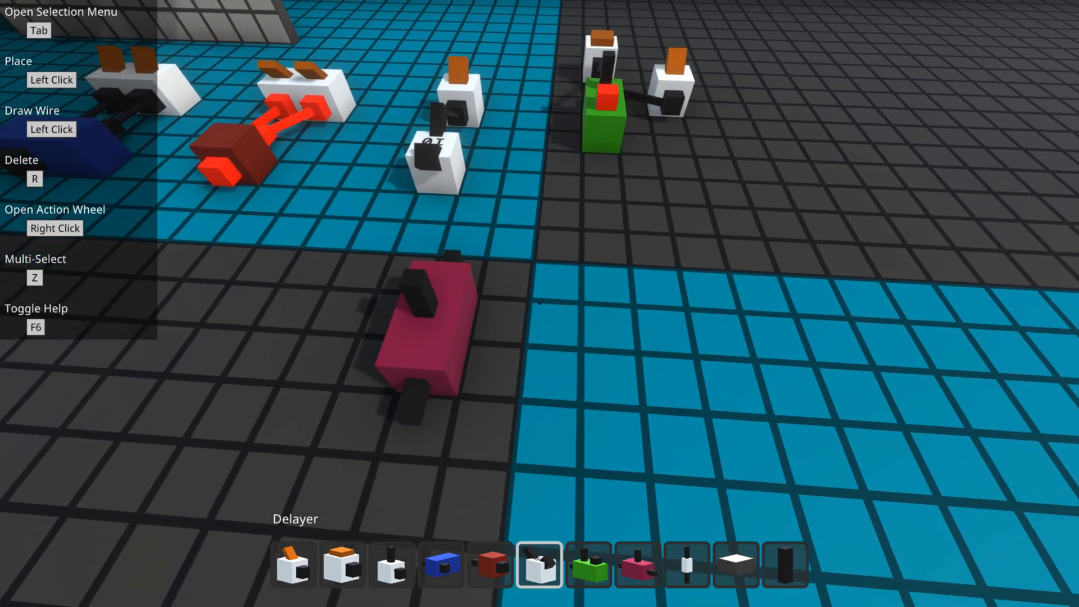
# - Place the pink component and a button wired to its input
pyautogui.click(340, 564)
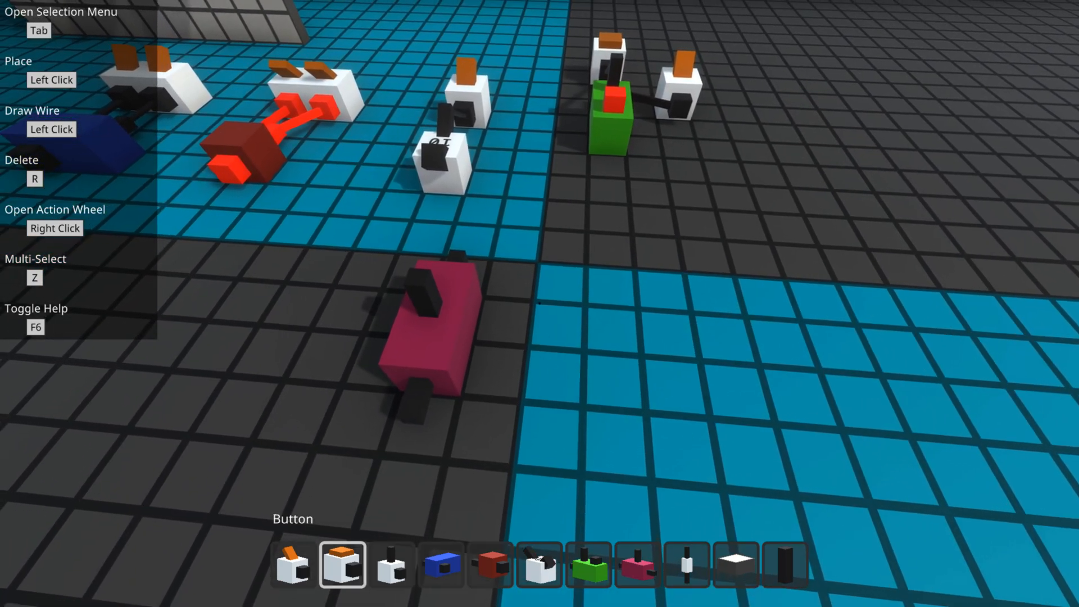
pyautogui.click(293, 564)
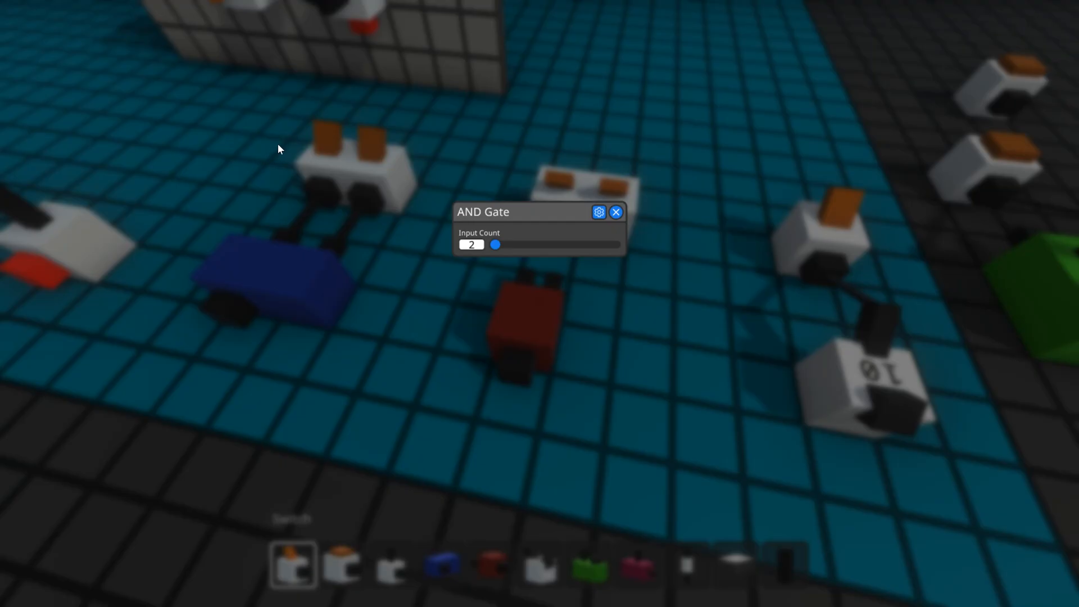
pyautogui.moveTo(494, 244); pyautogui.dragTo(615, 244)
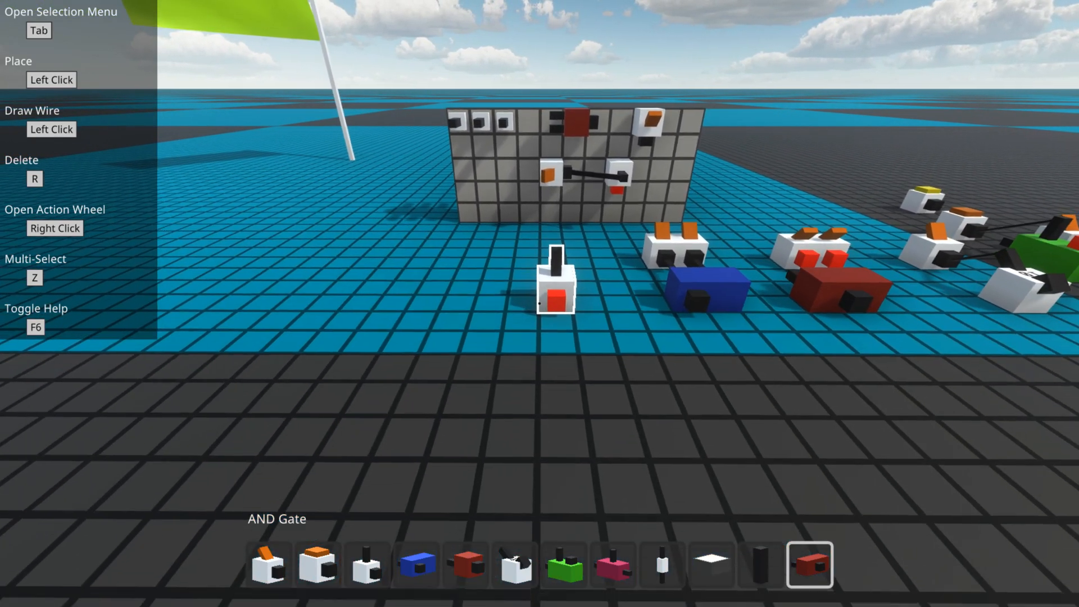
# - Bring up the full catalog of placeable components
pyautogui.press('Tab')
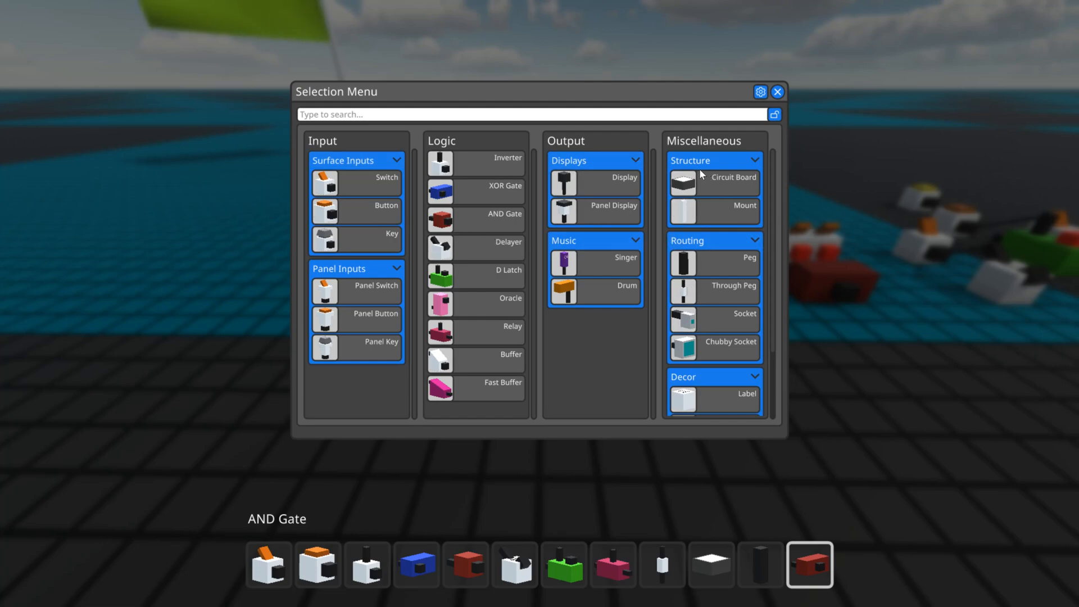
pyautogui.moveTo(669, 369)
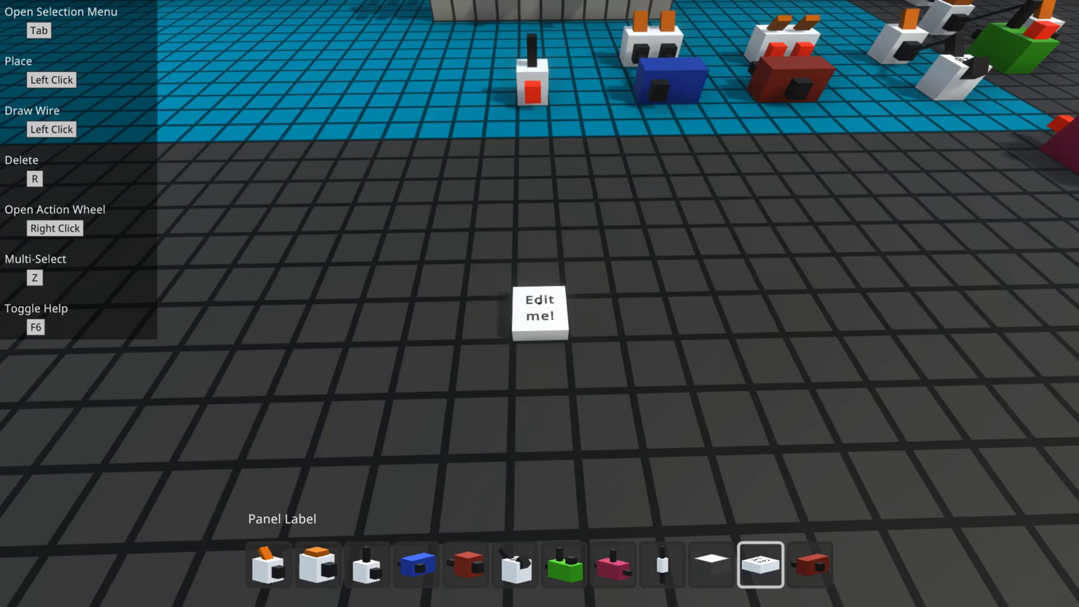
# - Bring up the component catalog to pick a Panel Label
pyautogui.press('Tab')
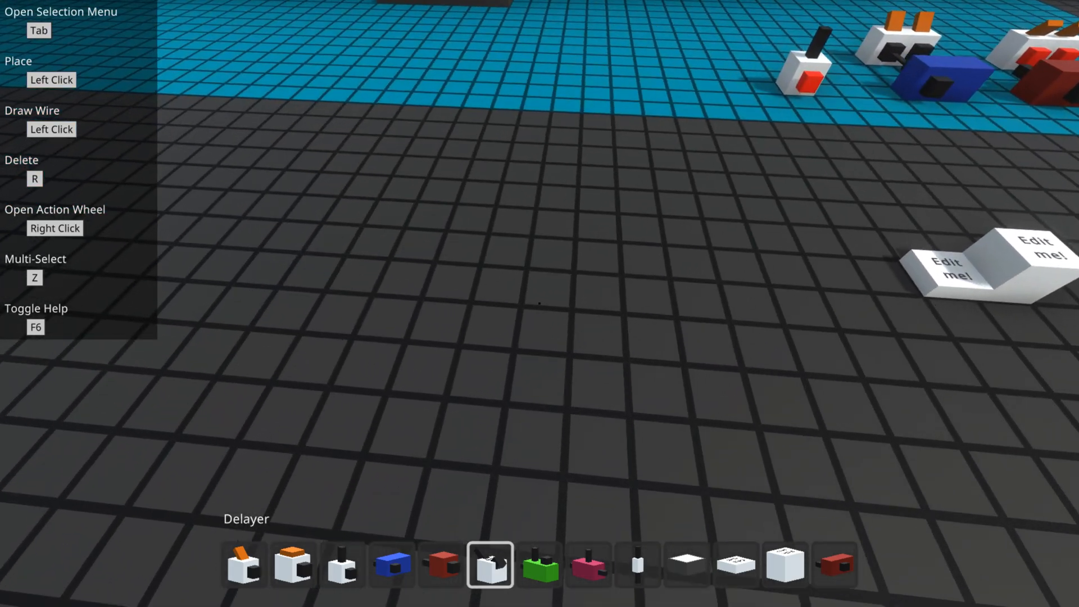
# - Place a delayer reading 10 and an inverter to start the clock loop
pyautogui.click(541, 305)
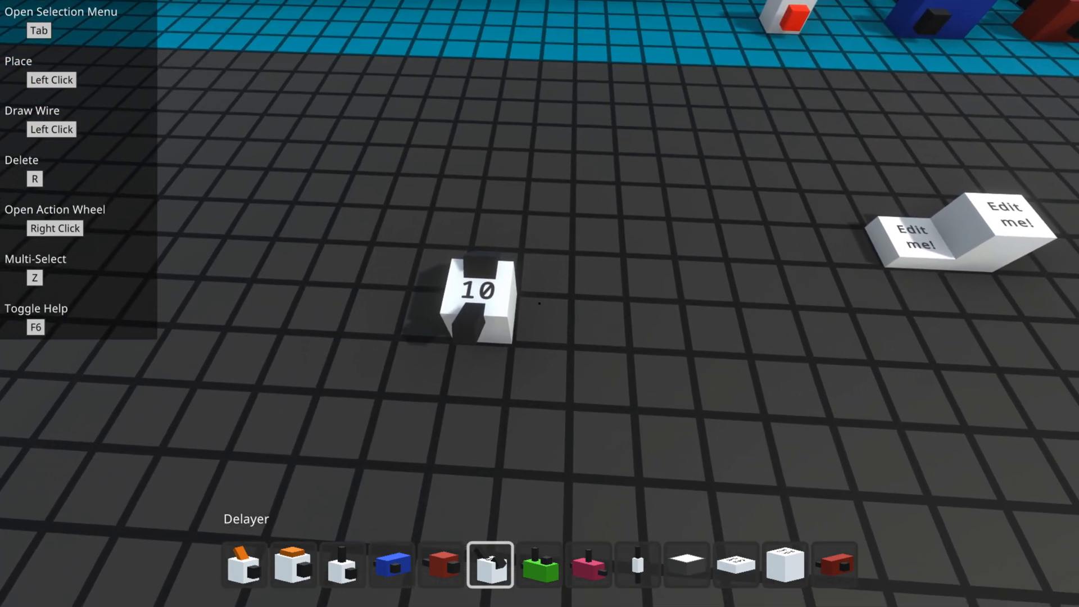
pyautogui.click(294, 564)
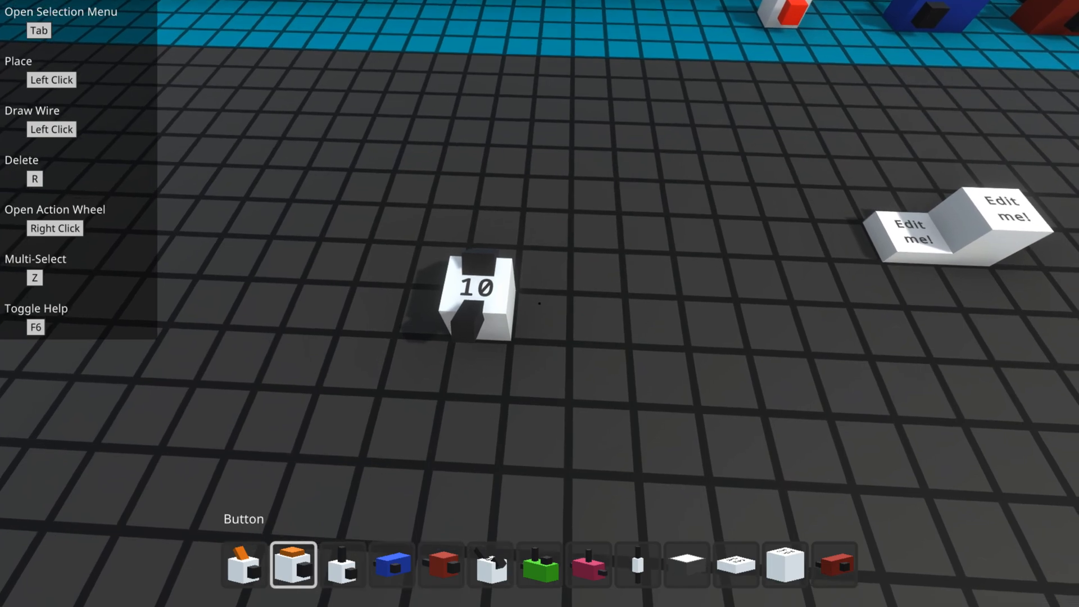
pyautogui.click(341, 564)
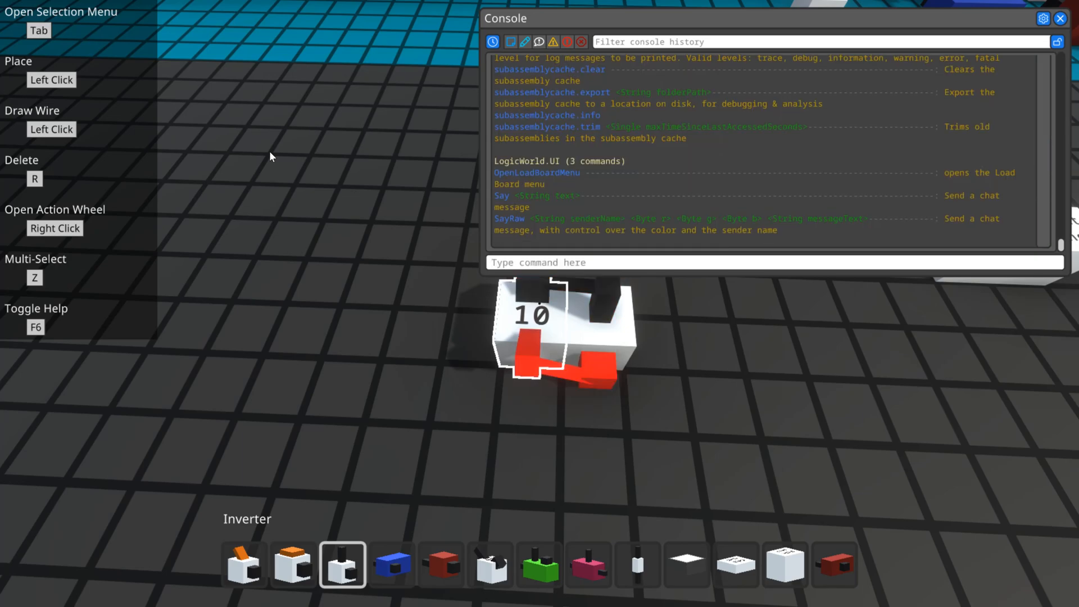
# - Enter the console command server "simulation.rate 1" to slow the simulation
pyautogui.write('server "sim')
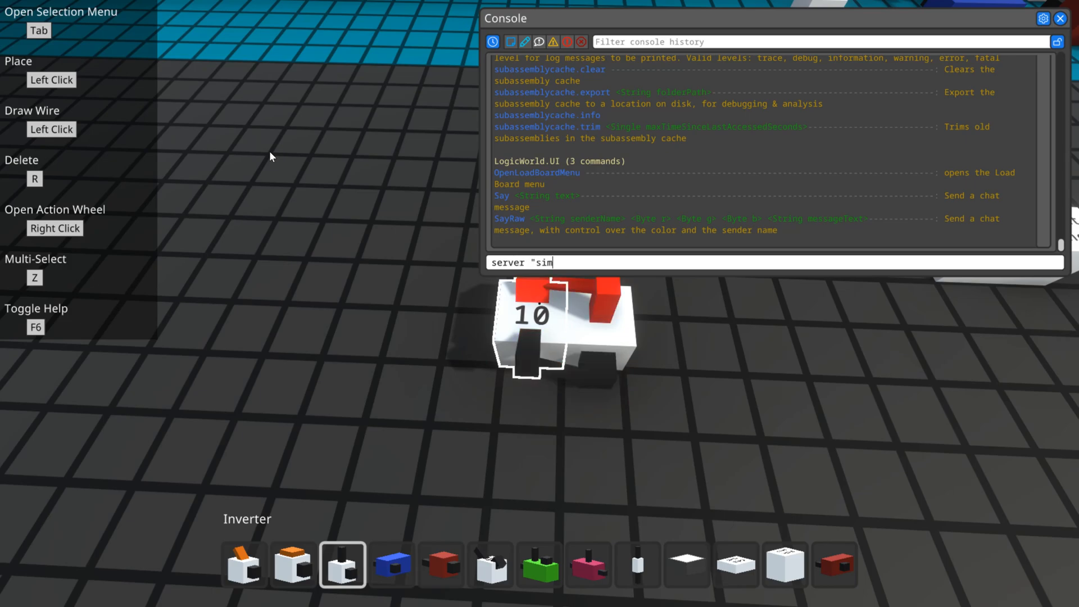
pyautogui.write('ulation')
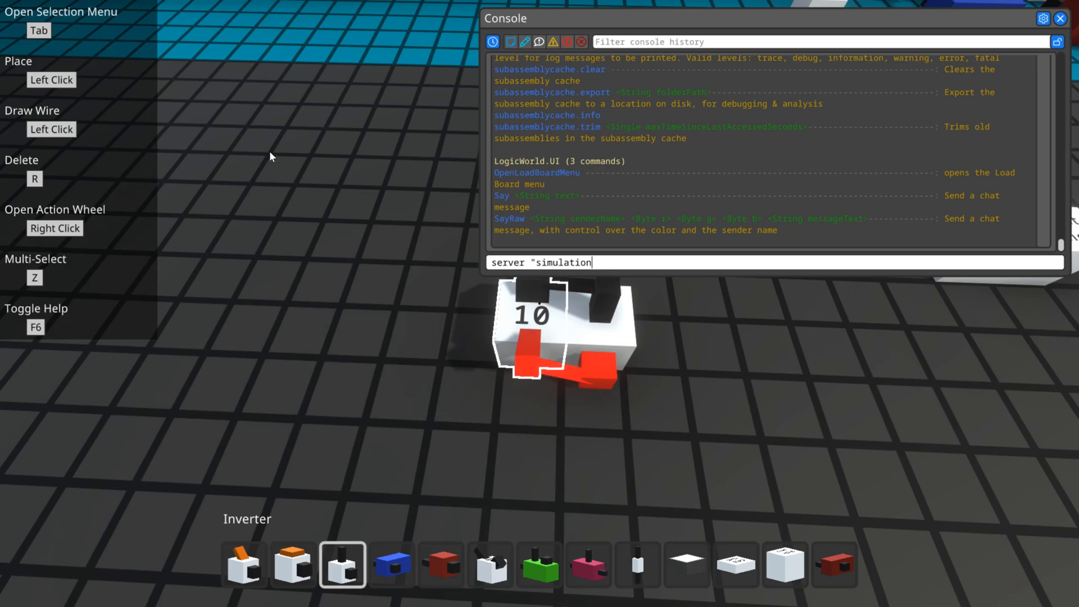
pyautogui.write('.rate')
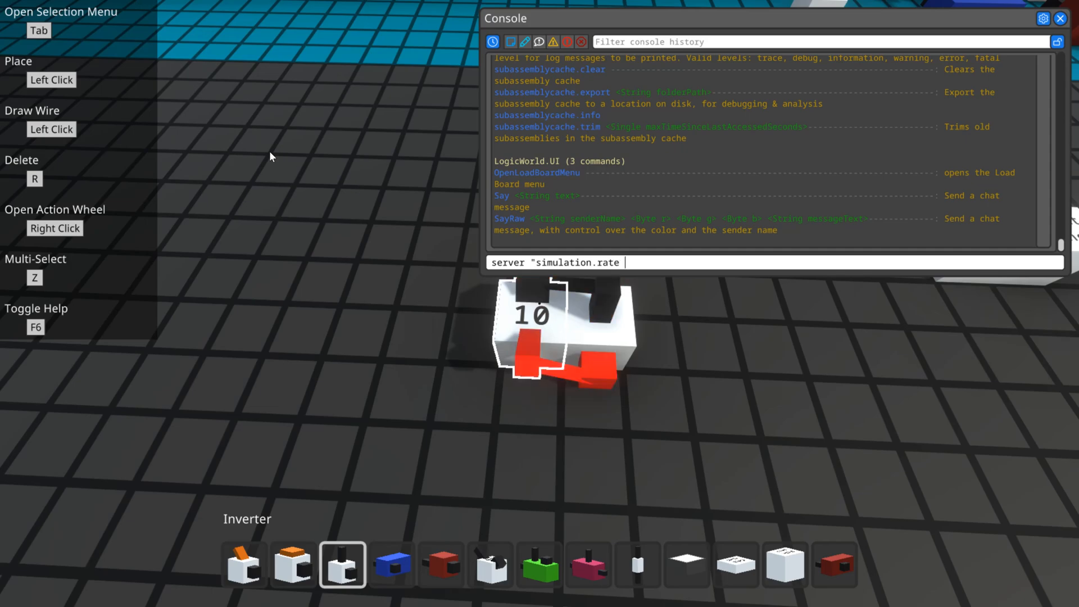
pyautogui.write('1"')
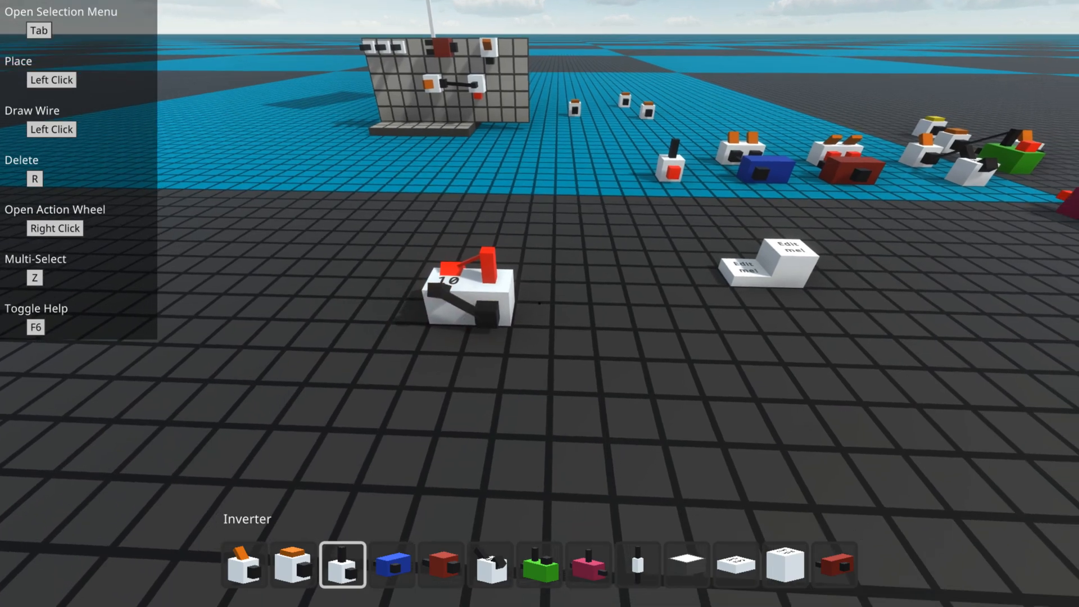
# - Place an AND gate beside the clock loop for the pulse circuit
pyautogui.click(391, 564)
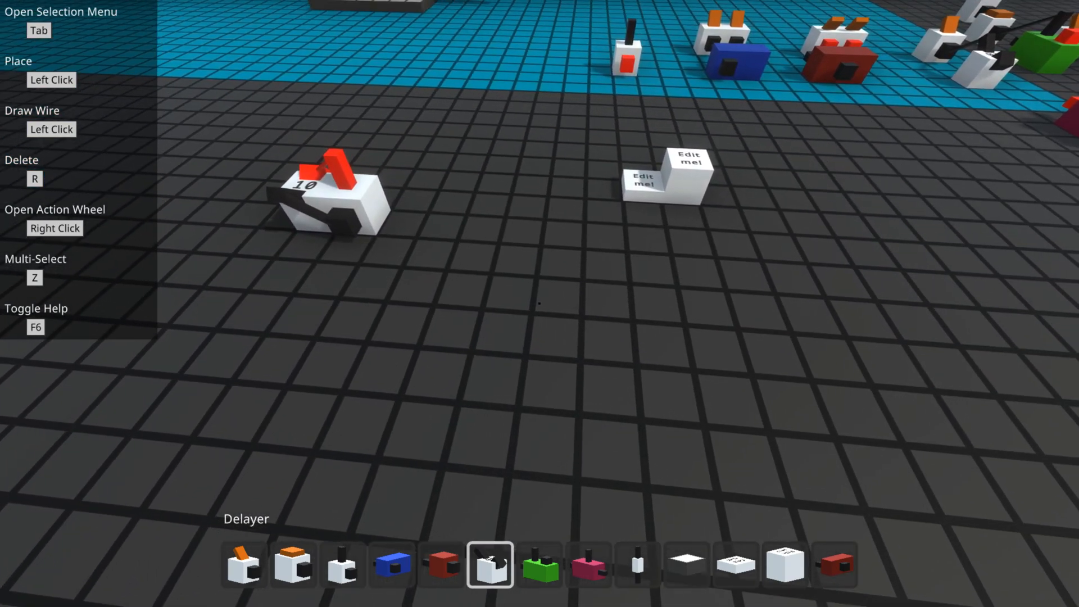
pyautogui.click(441, 564)
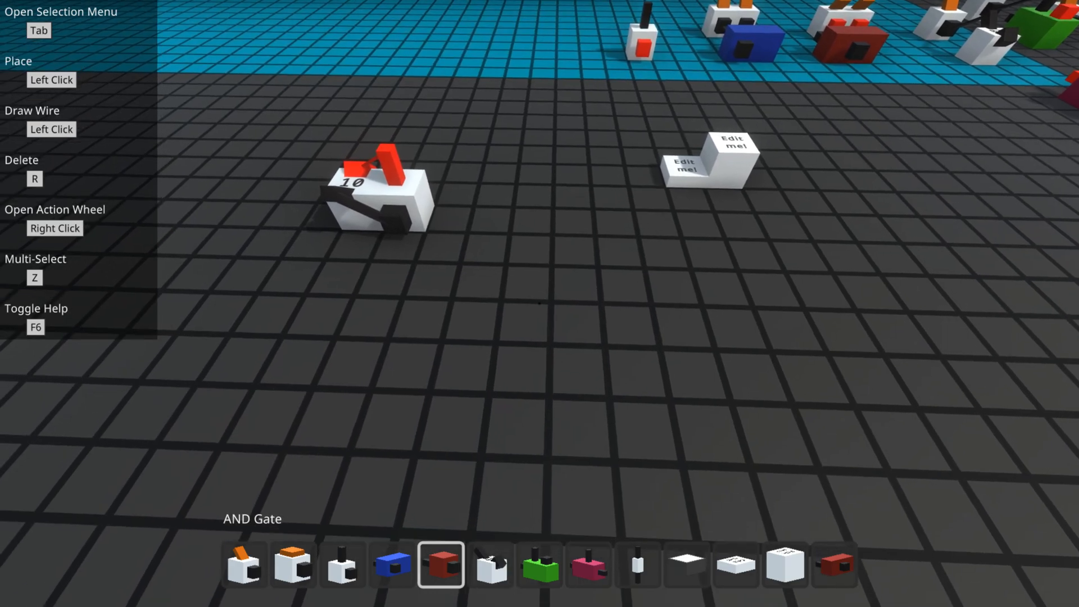
pyautogui.click(521, 301)
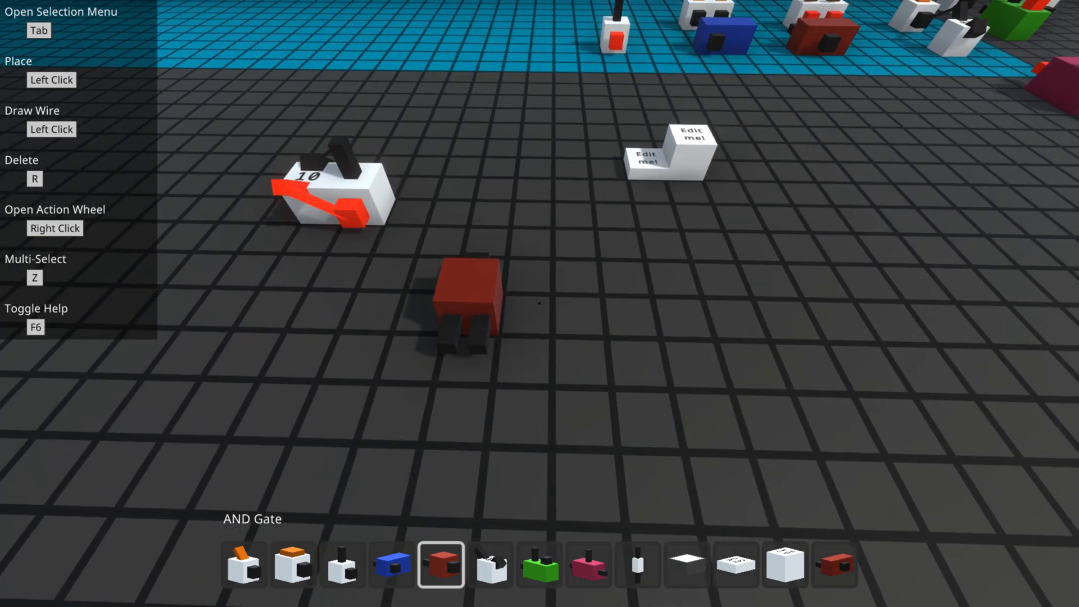
# - Attach an inverter to the AND gate and add a button in front
pyautogui.click(341, 564)
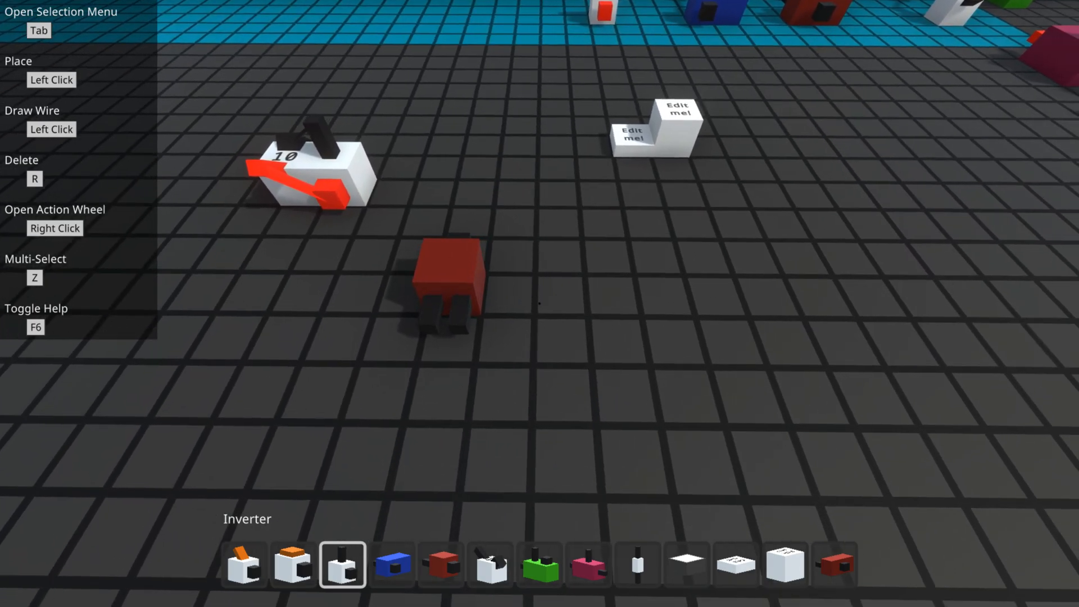
pyautogui.click(539, 282)
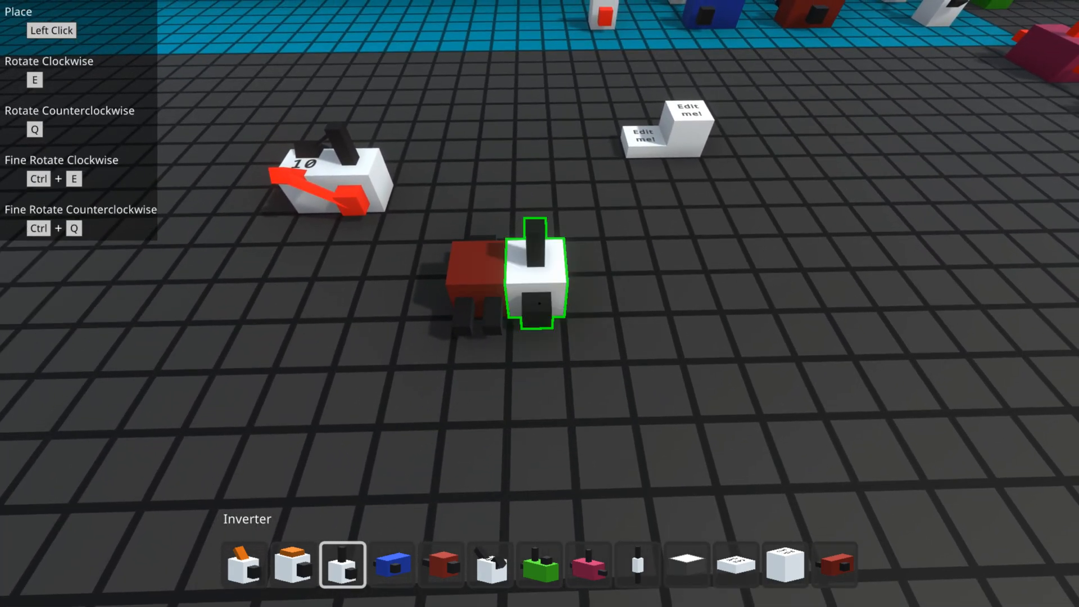
pyautogui.click(294, 564)
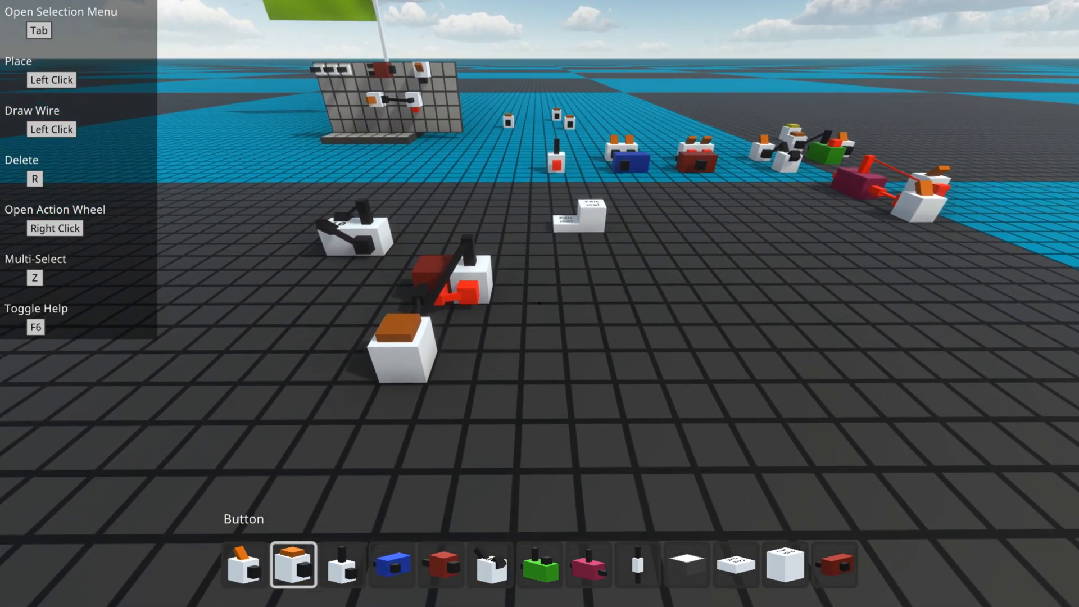
# - Place an XOR gate and an AND gate side by side, then a switch as their input
pyautogui.click(391, 563)
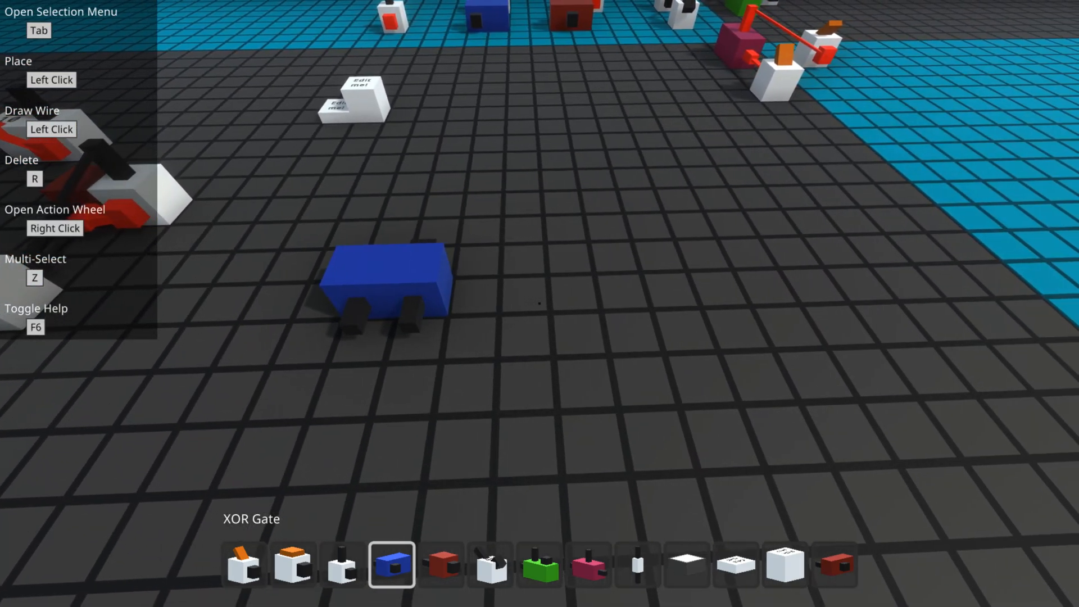
pyautogui.click(587, 565)
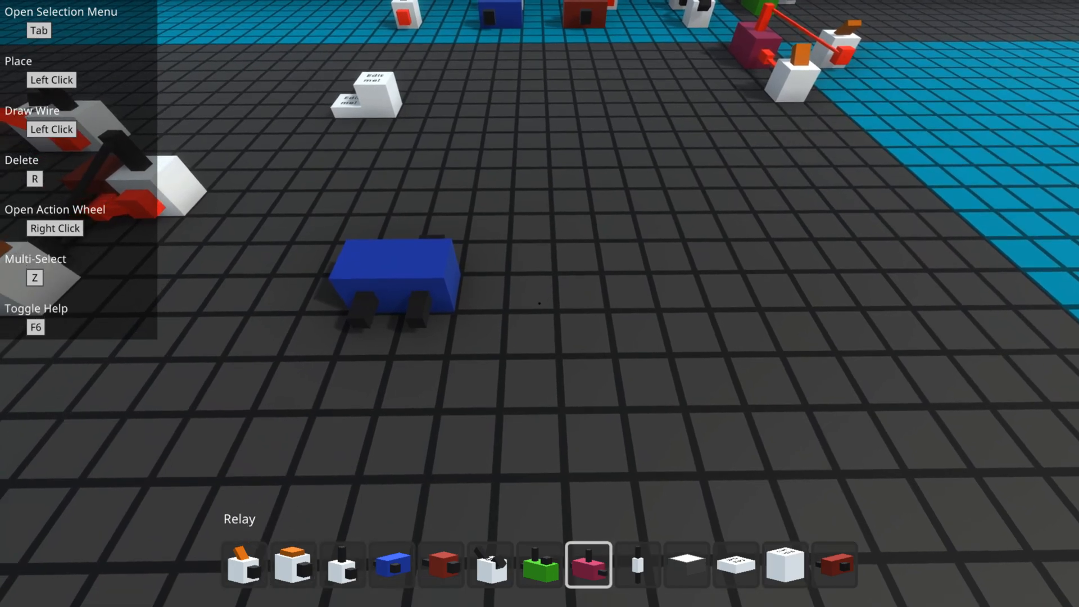
pyautogui.click(440, 564)
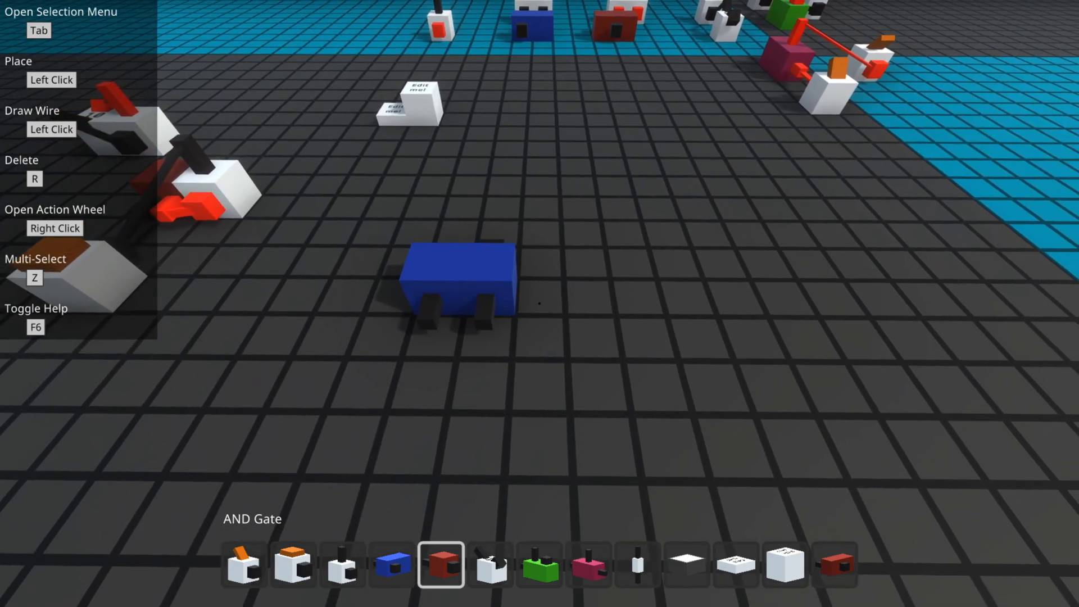
pyautogui.click(541, 282)
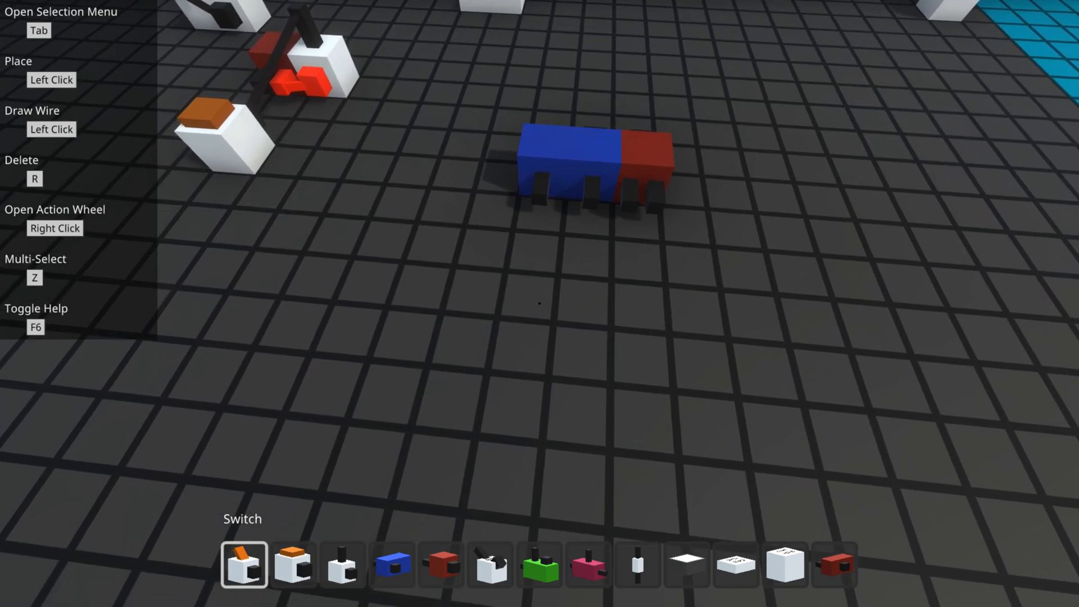
pyautogui.click(522, 288)
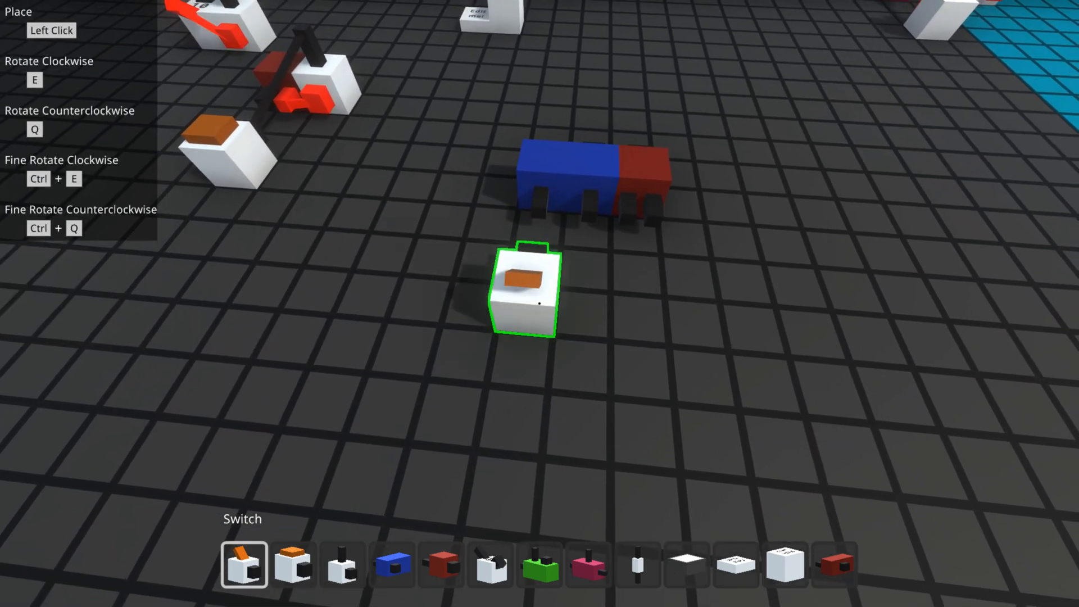